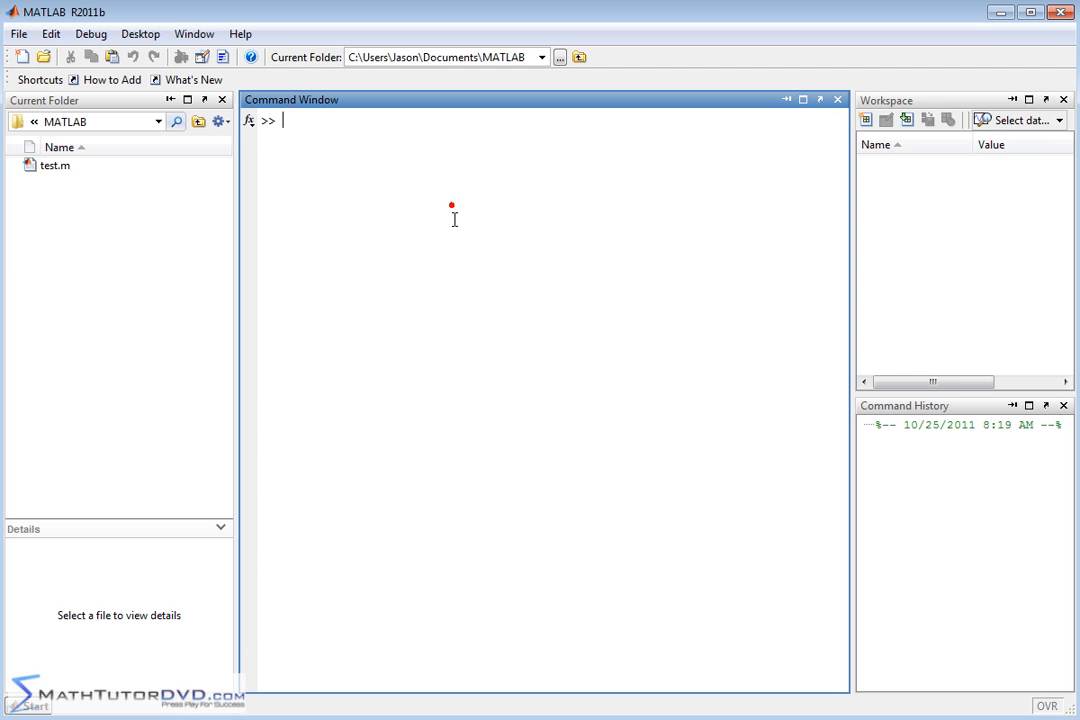
{"action": "mouse_move", "coordinate": [346, 170]}
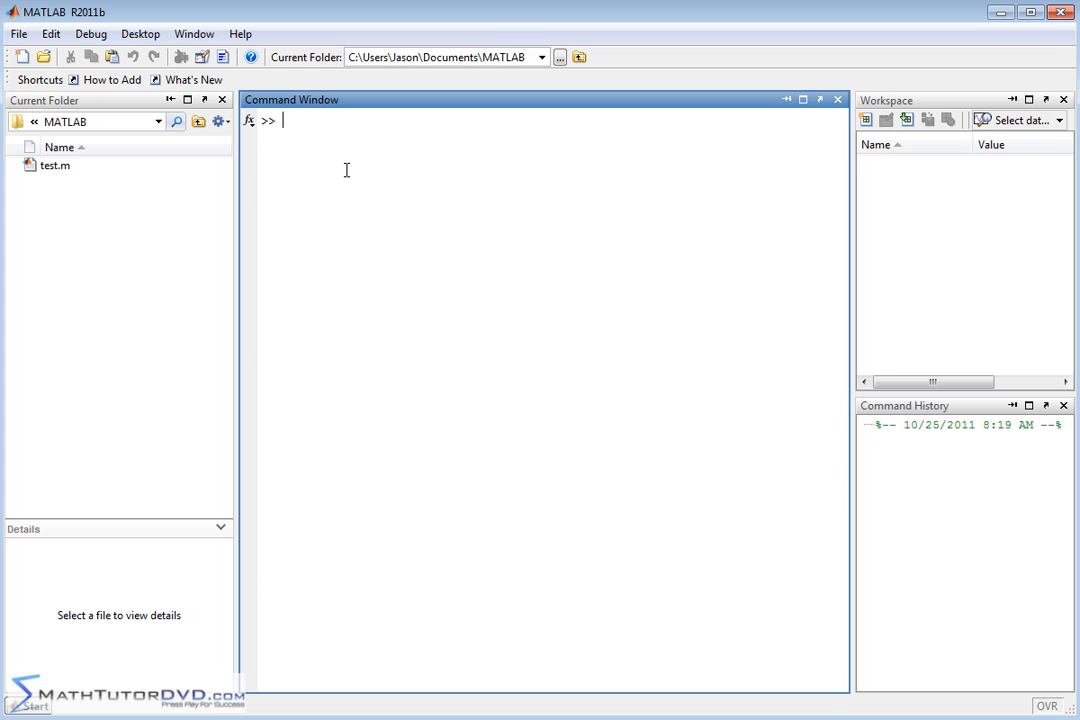
{"action": "mouse_move", "coordinate": [344, 130]}
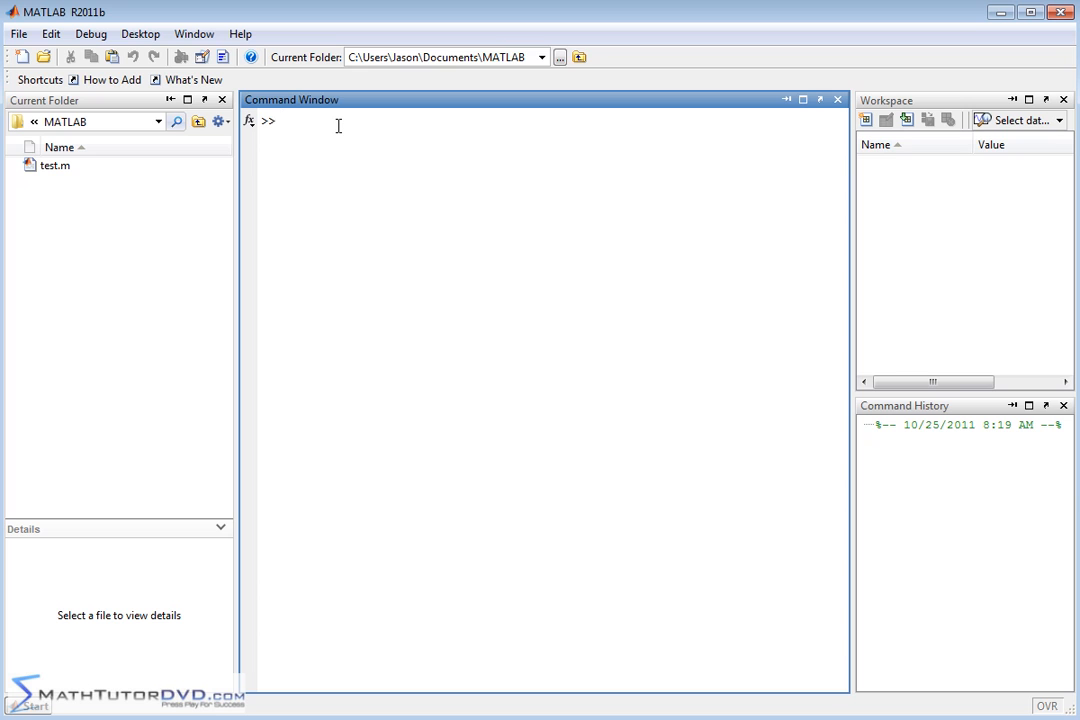
Define the row vector a = [5 6 -2] in the Command Window.
{"action": "type", "text": "a"}
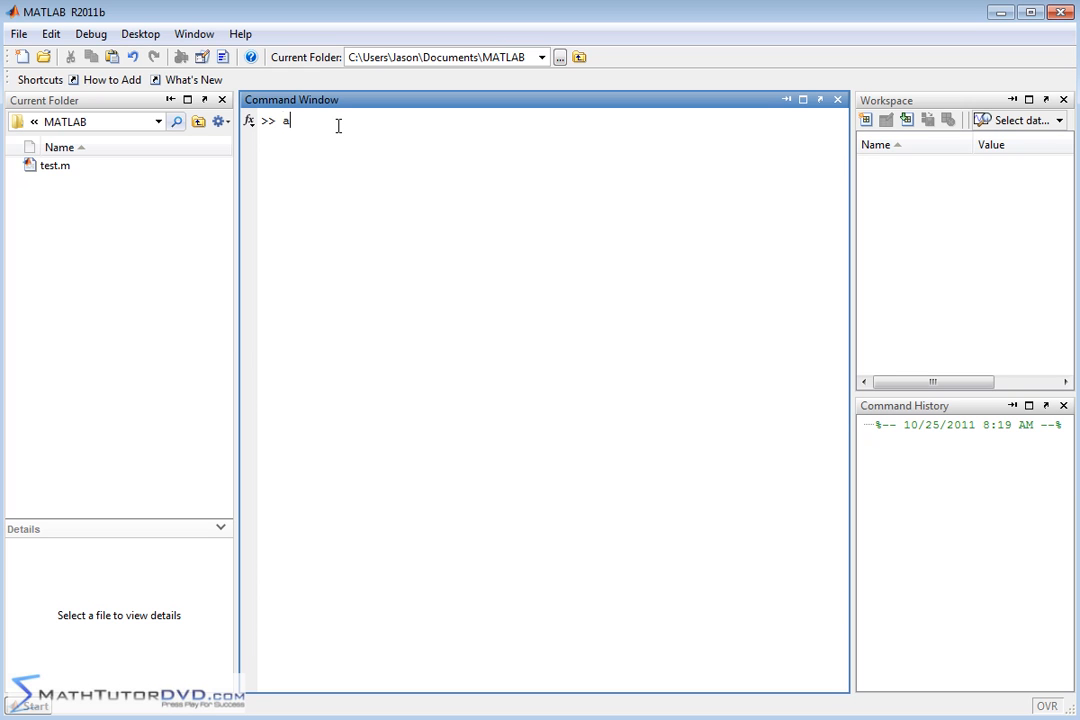
{"action": "type", "text": "="}
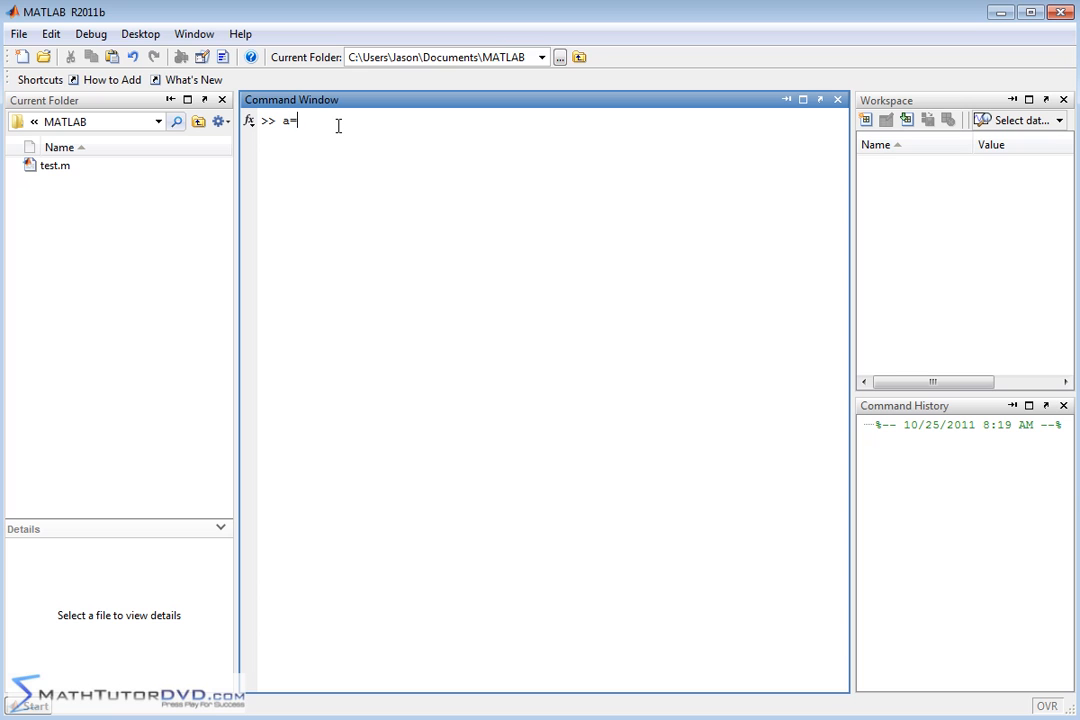
{"action": "type", "text": "["}
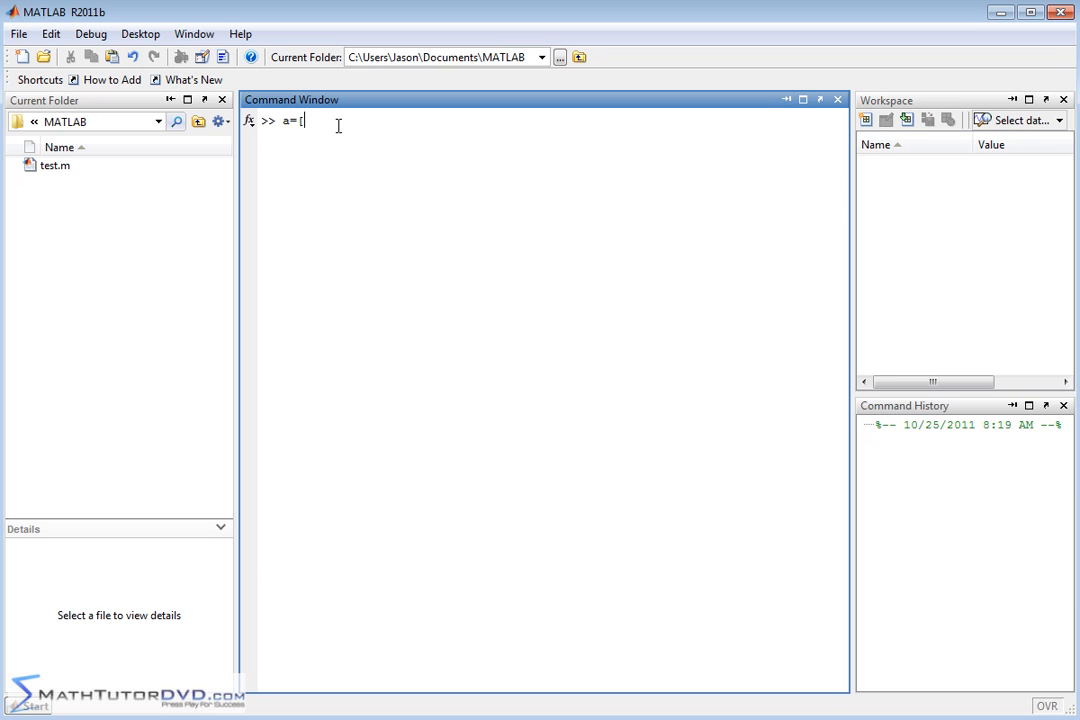
{"action": "type", "text": "5 6"}
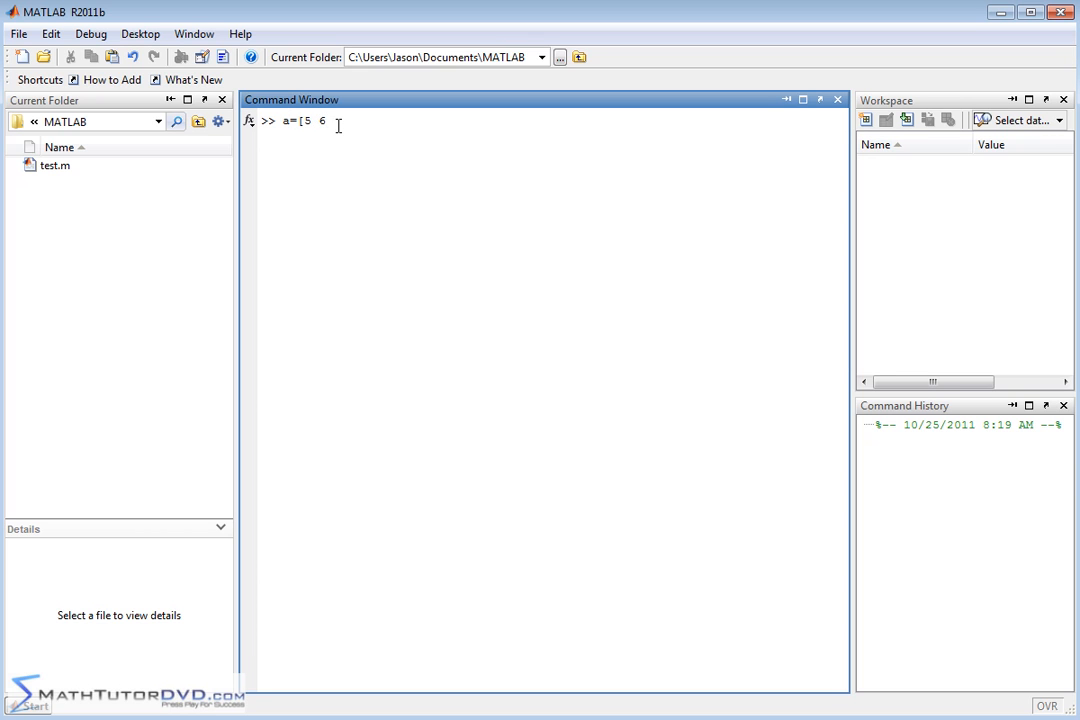
{"action": "type", "text": "2"}
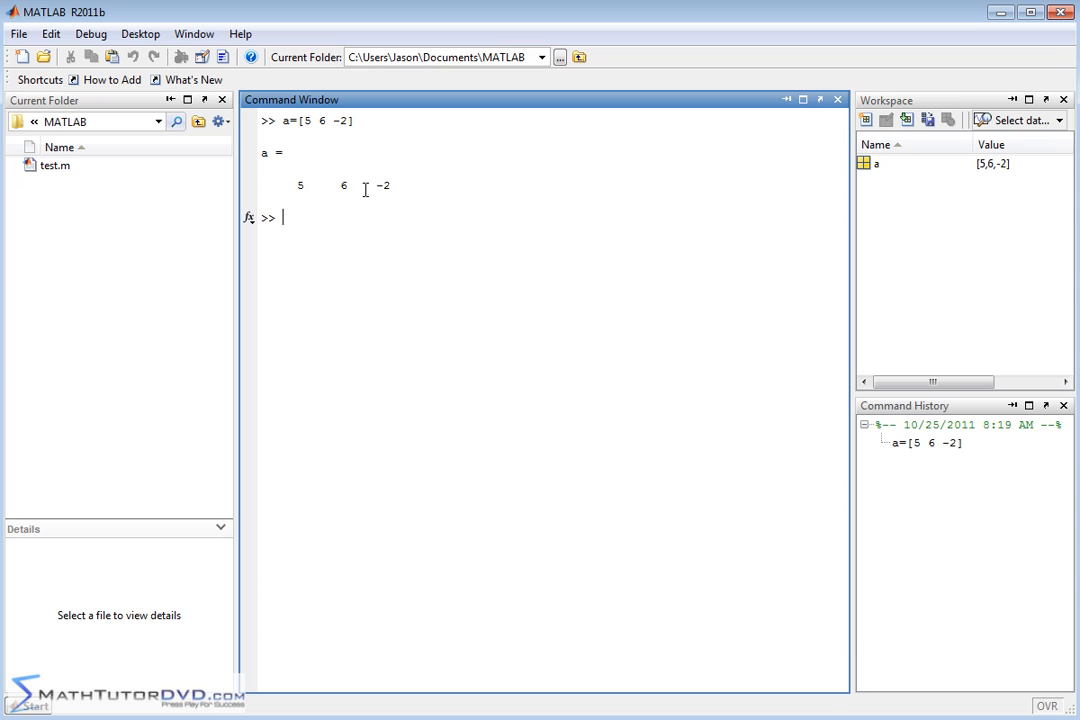
{"action": "mouse_move", "coordinate": [676, 260]}
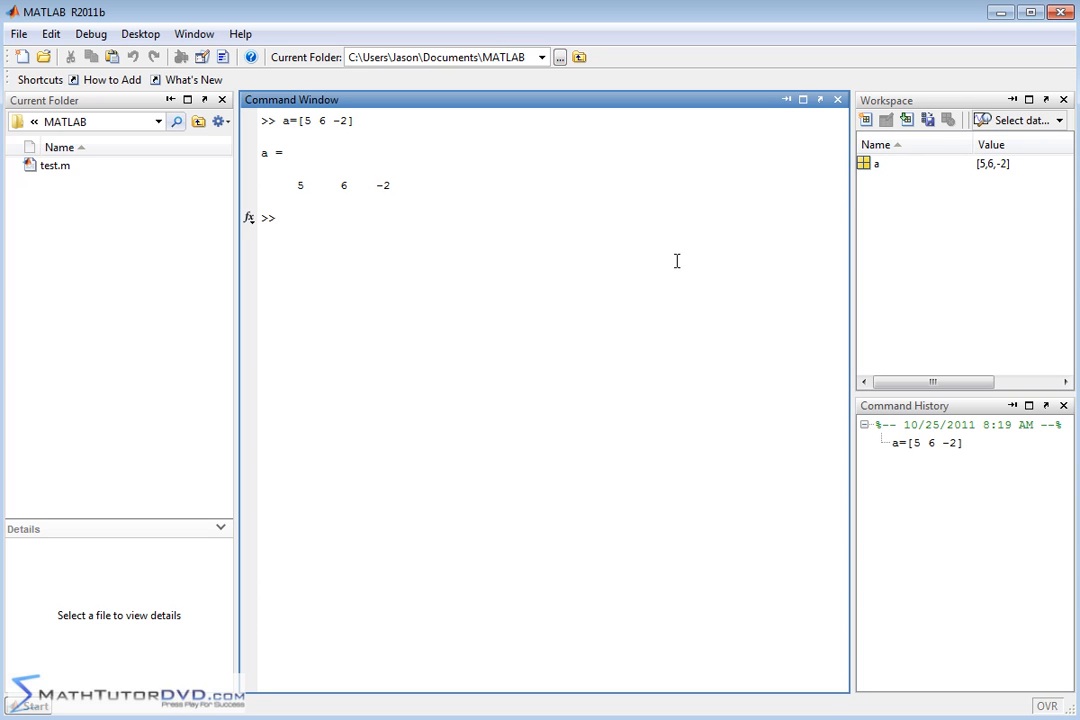
Define the row vector b = [-2 0 3] in the Command Window.
{"action": "type", "text": "b"}
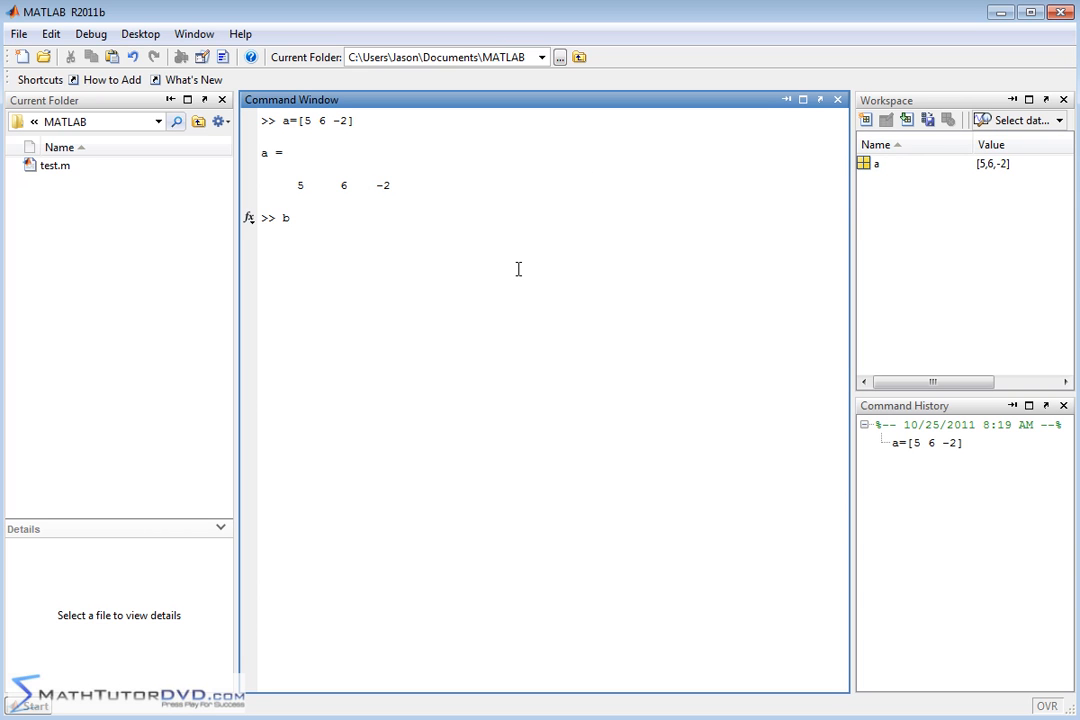
{"action": "type", "text": "="}
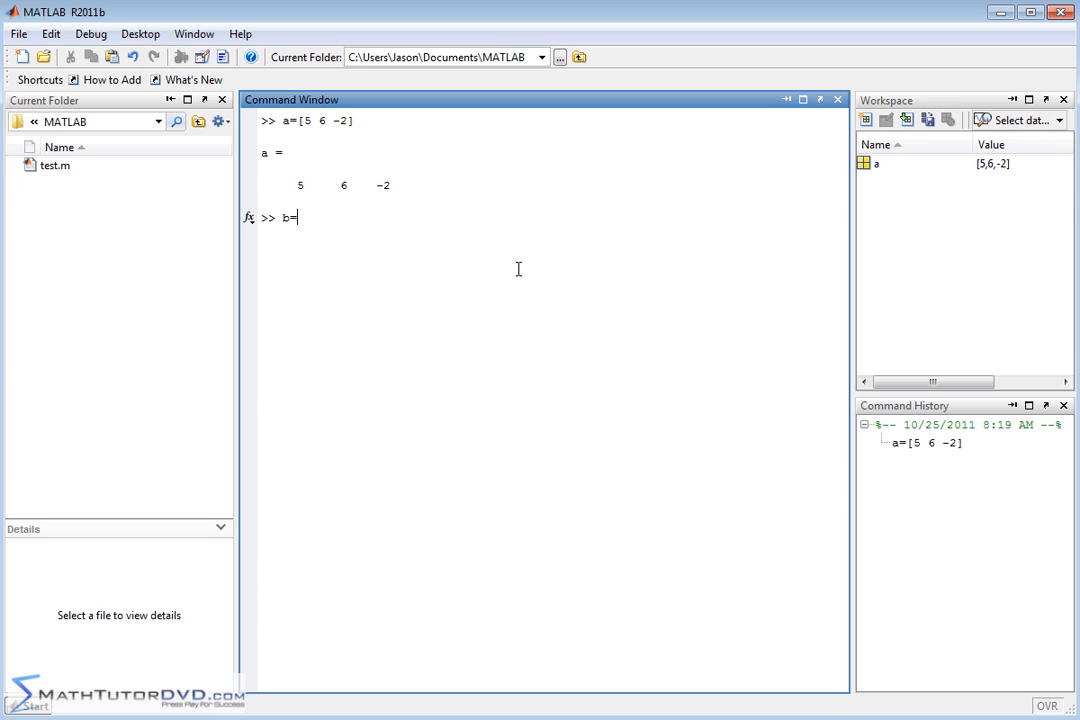
{"action": "type", "text": "["}
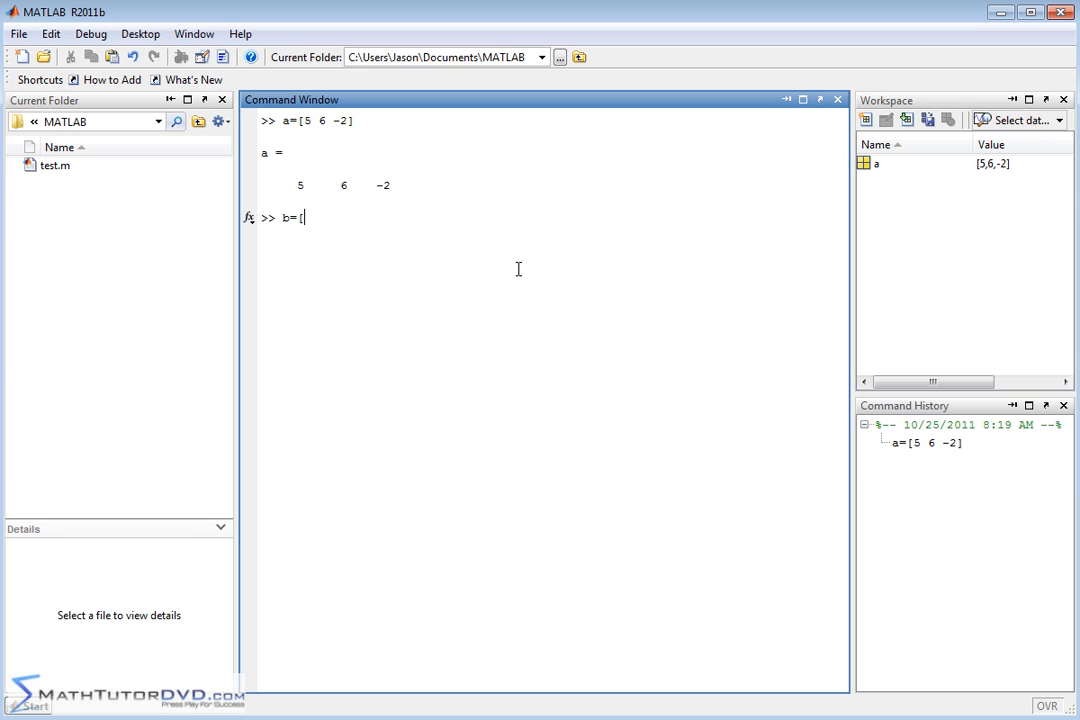
{"action": "type", "text": "-2 0"}
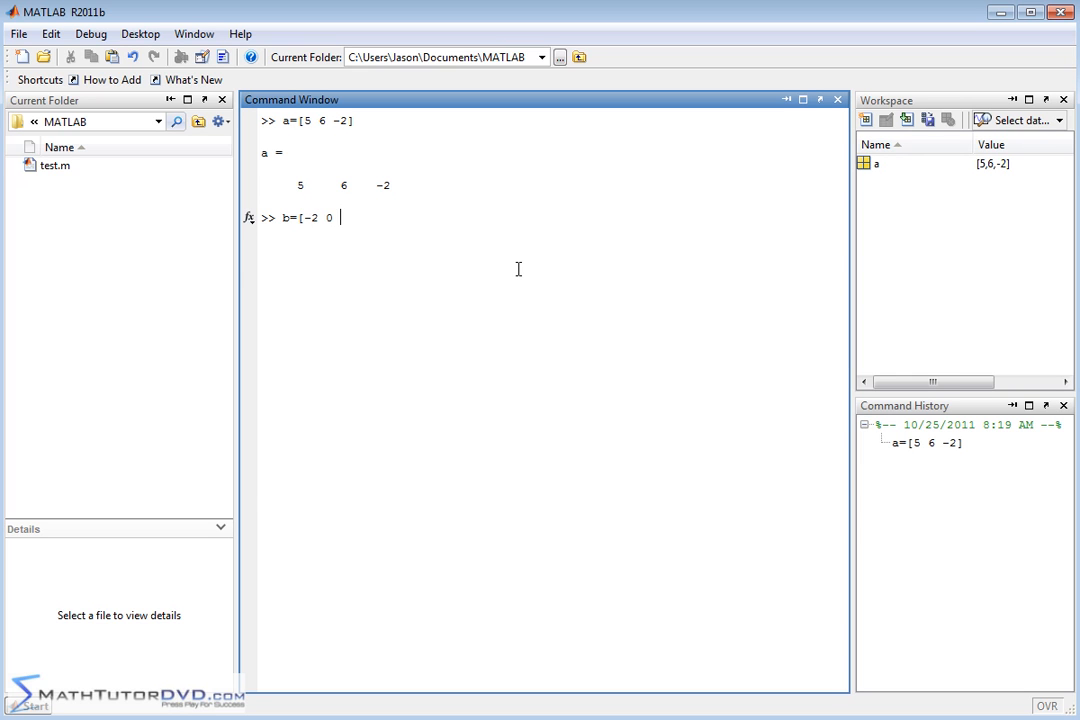
{"action": "type", "text": "3"}
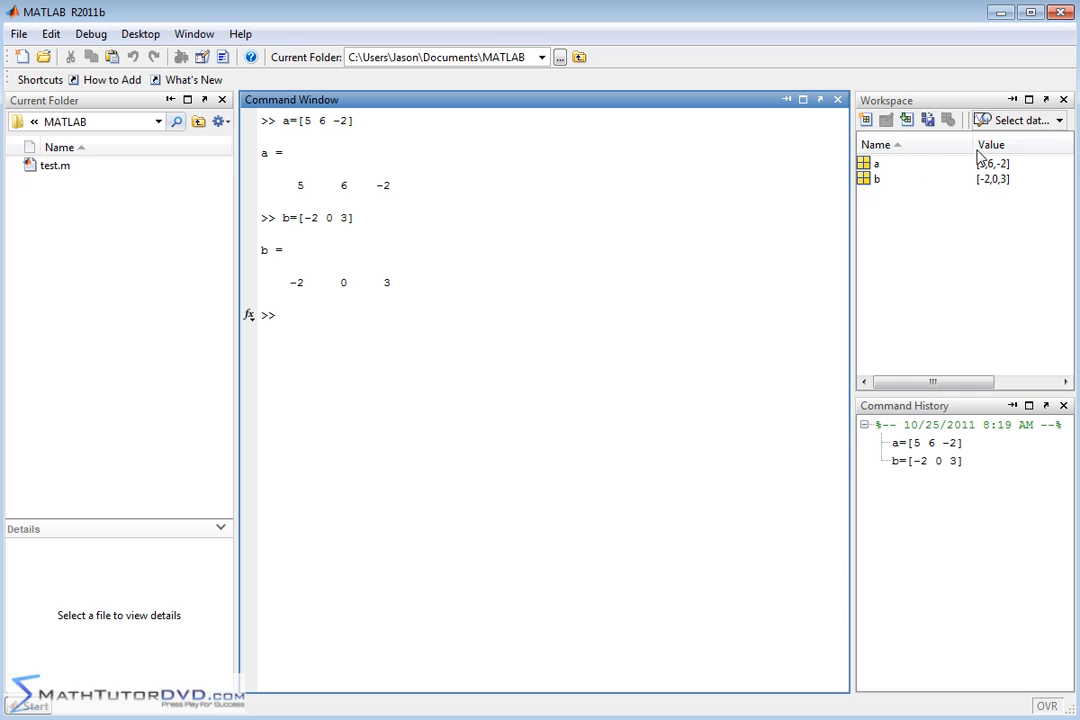
{"action": "mouse_move", "coordinate": [460, 406]}
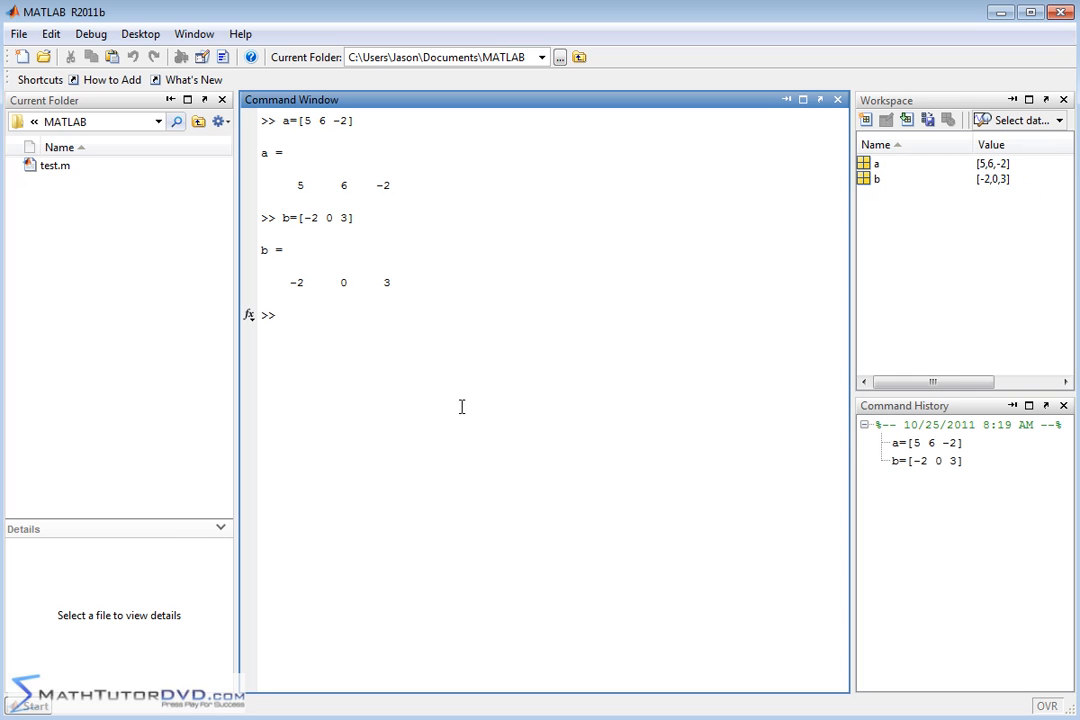
{"action": "mouse_move", "coordinate": [480, 344]}
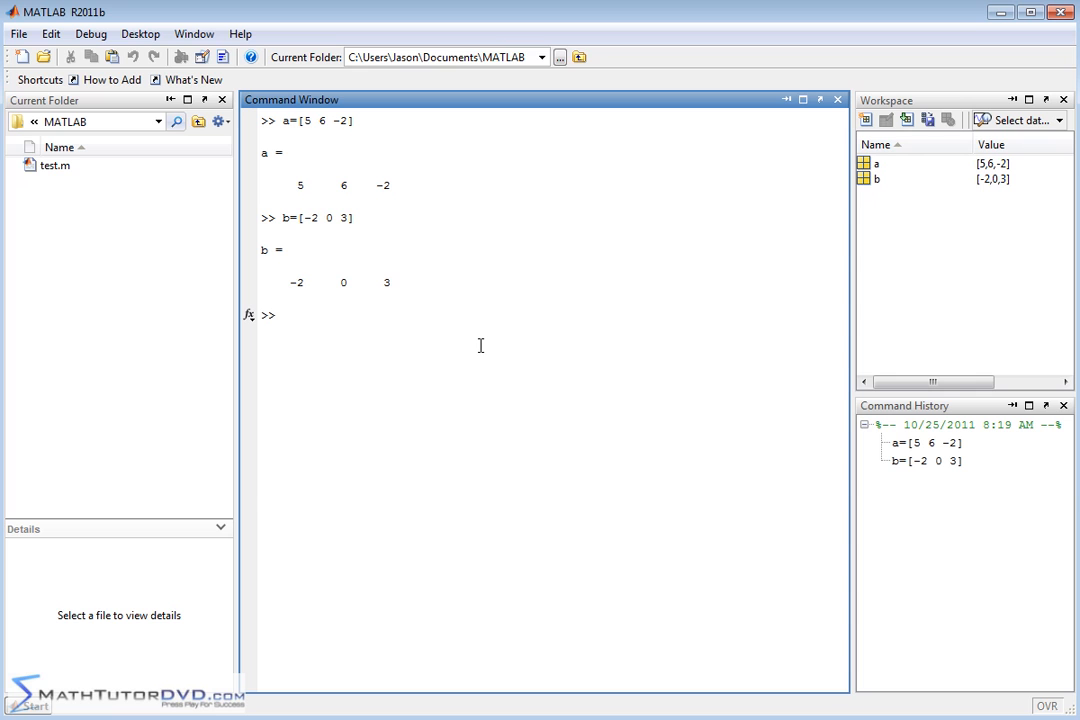
Evaluate a+b, returning ans = 3 6 1.
{"action": "type", "text": "a+b"}
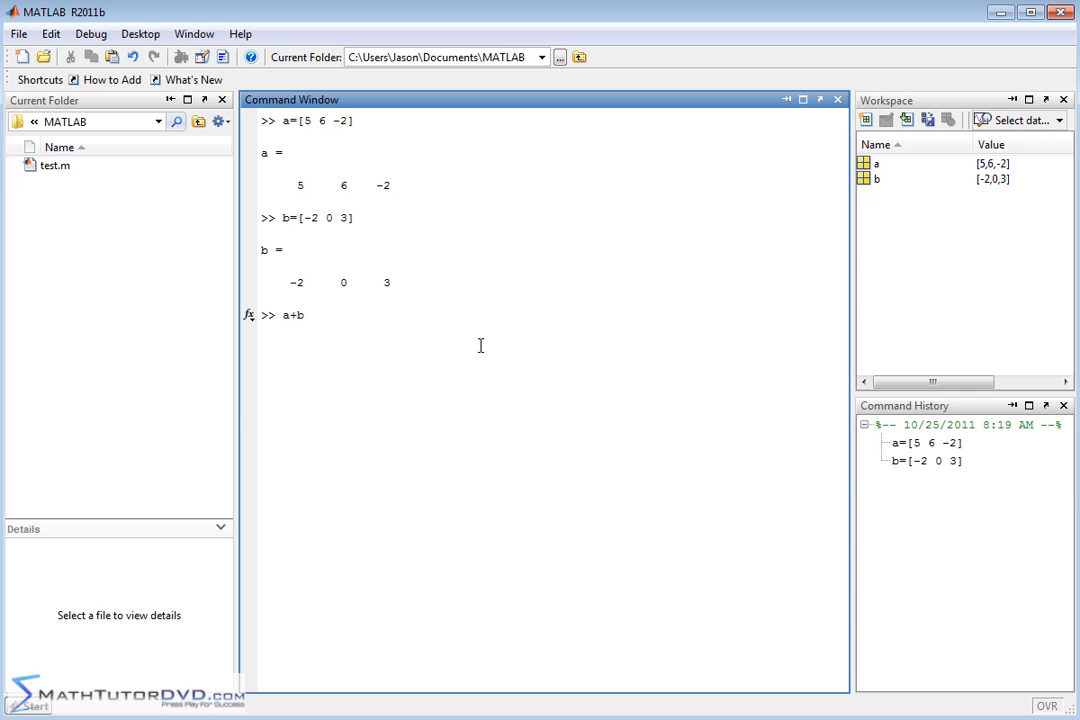
{"action": "key", "text": "Enter"}
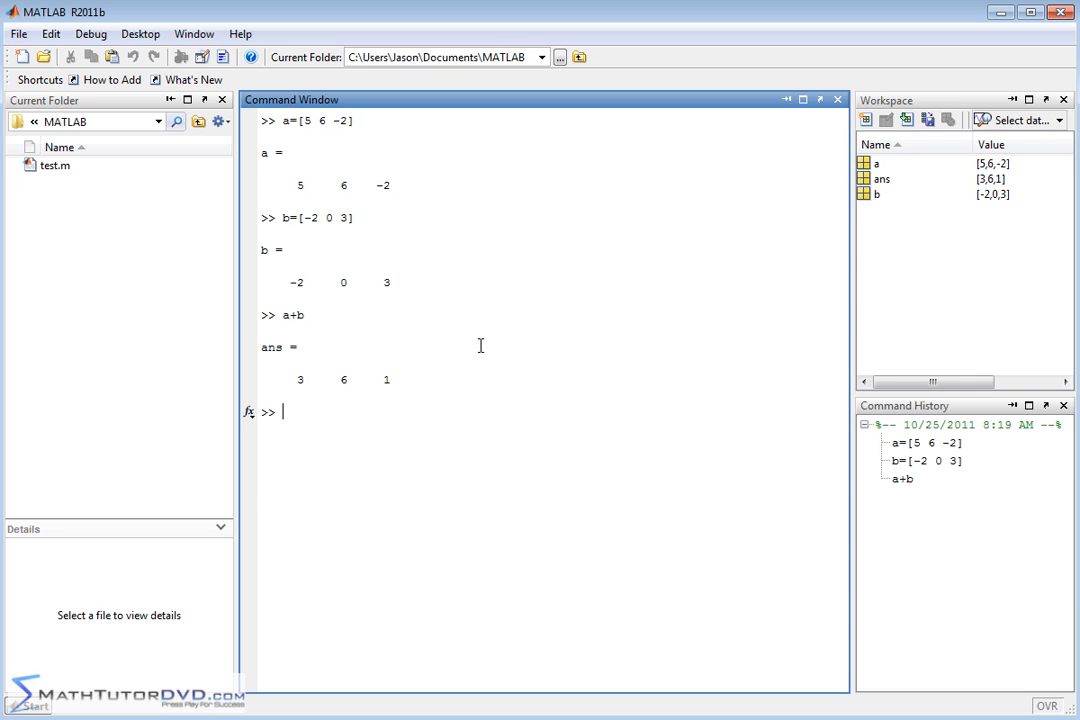
{"action": "mouse_move", "coordinate": [312, 124]}
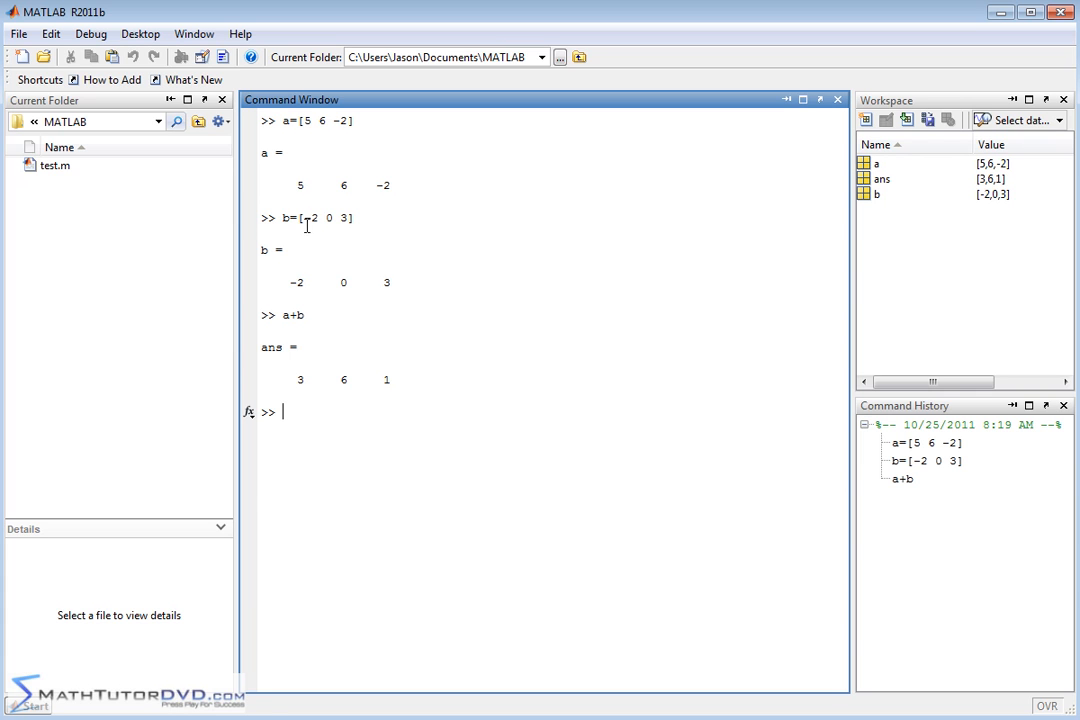
{"action": "mouse_move", "coordinate": [342, 222]}
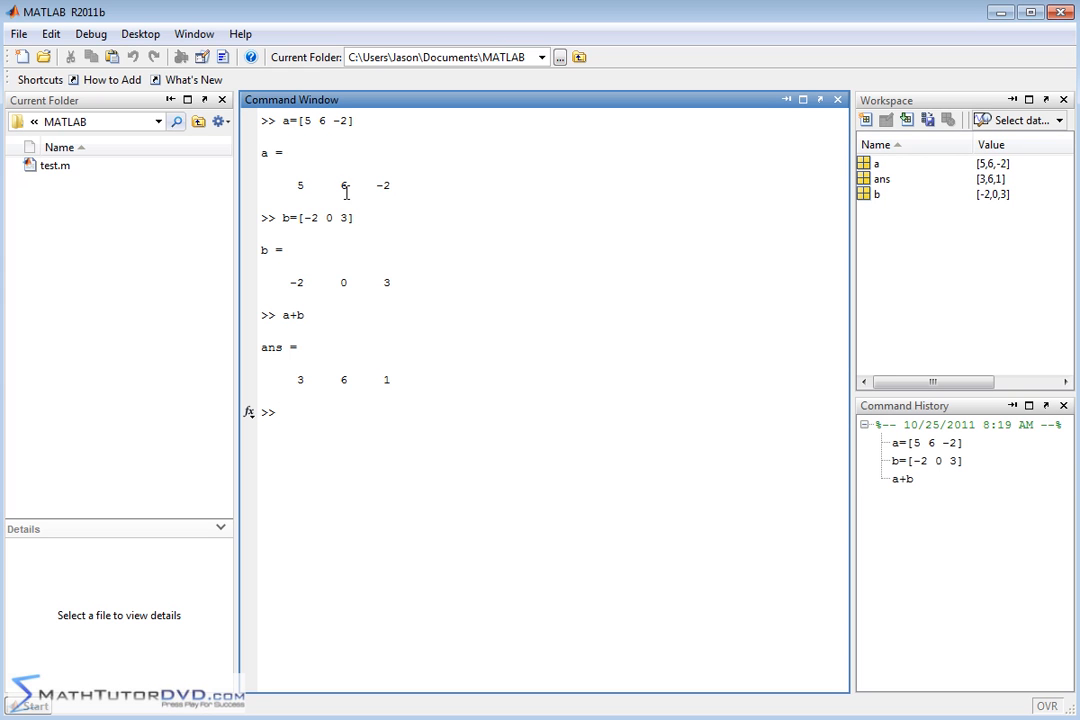
{"action": "mouse_move", "coordinate": [332, 148]}
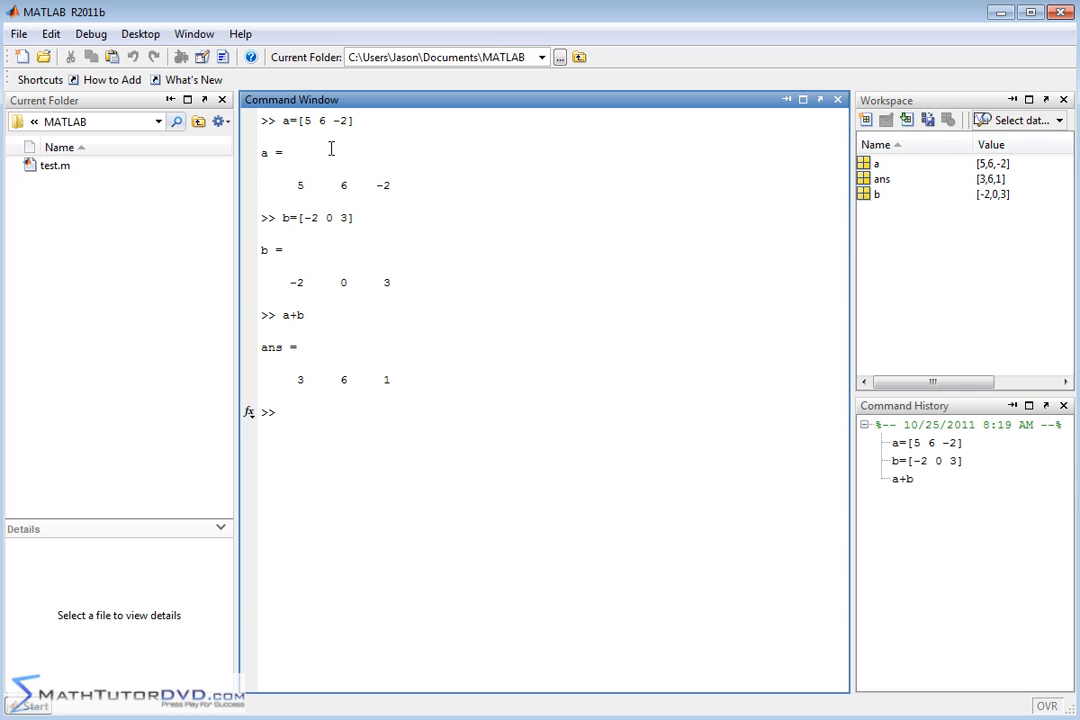
{"action": "mouse_move", "coordinate": [320, 194]}
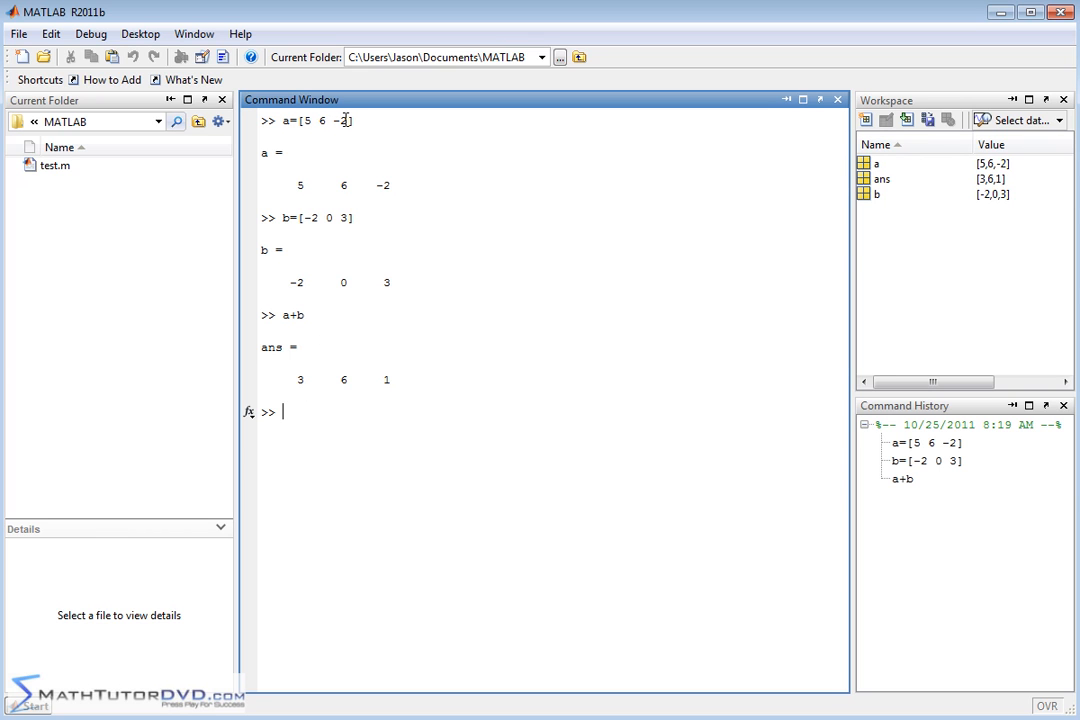
{"action": "mouse_move", "coordinate": [400, 364]}
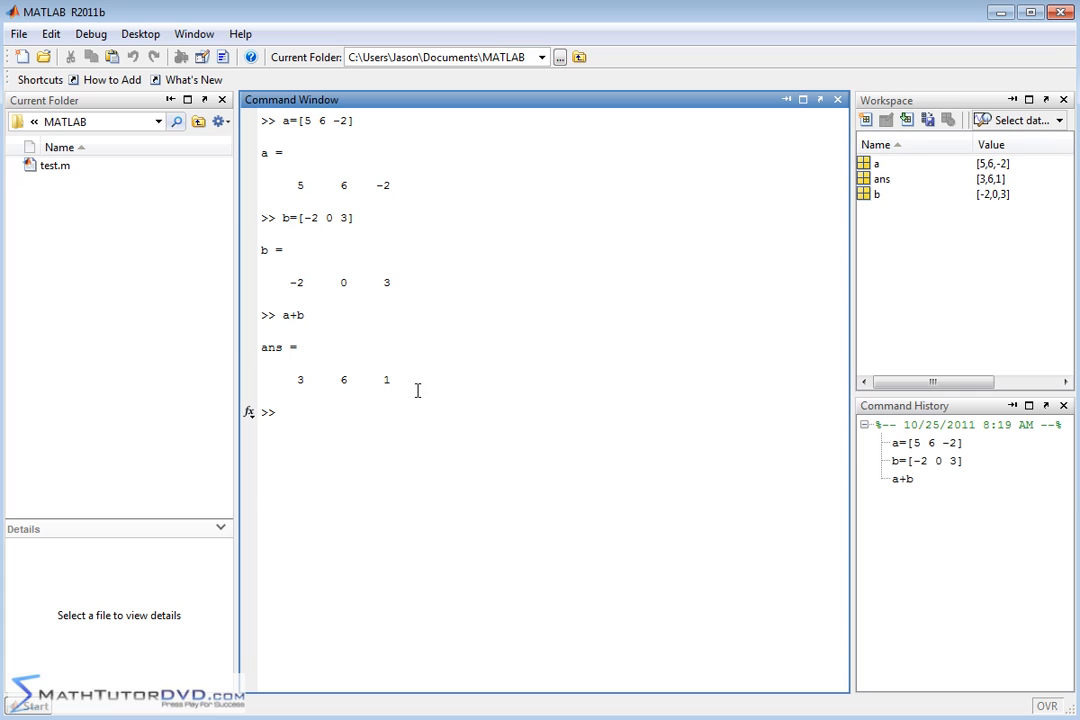
{"action": "mouse_move", "coordinate": [276, 352]}
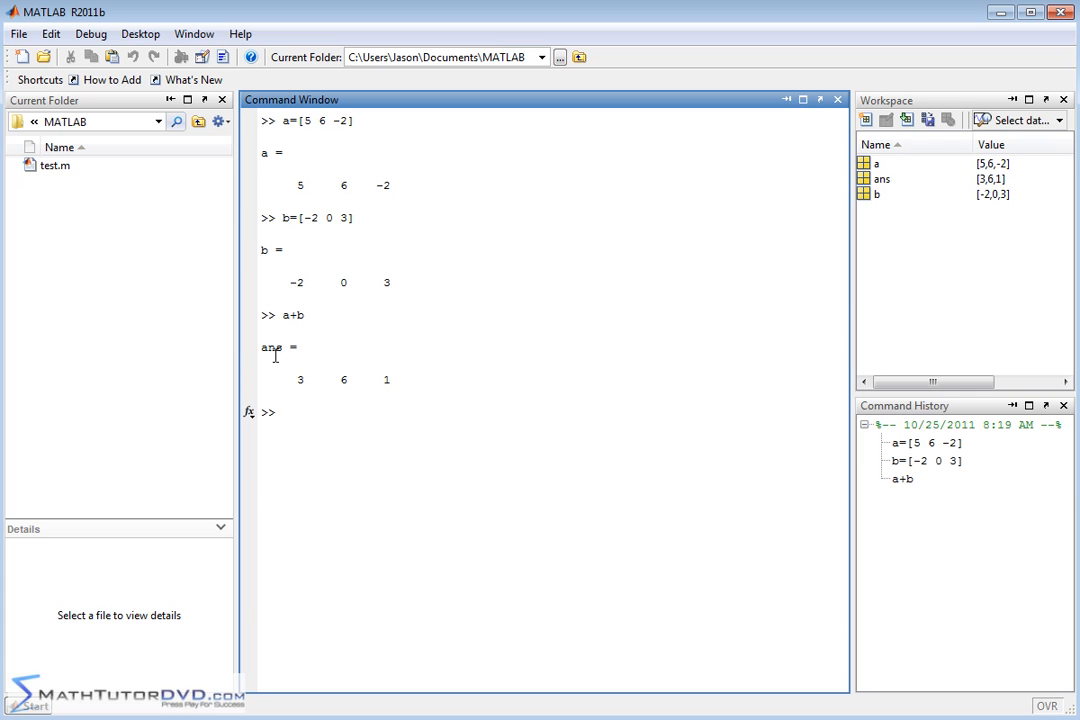
{"action": "mouse_move", "coordinate": [320, 384]}
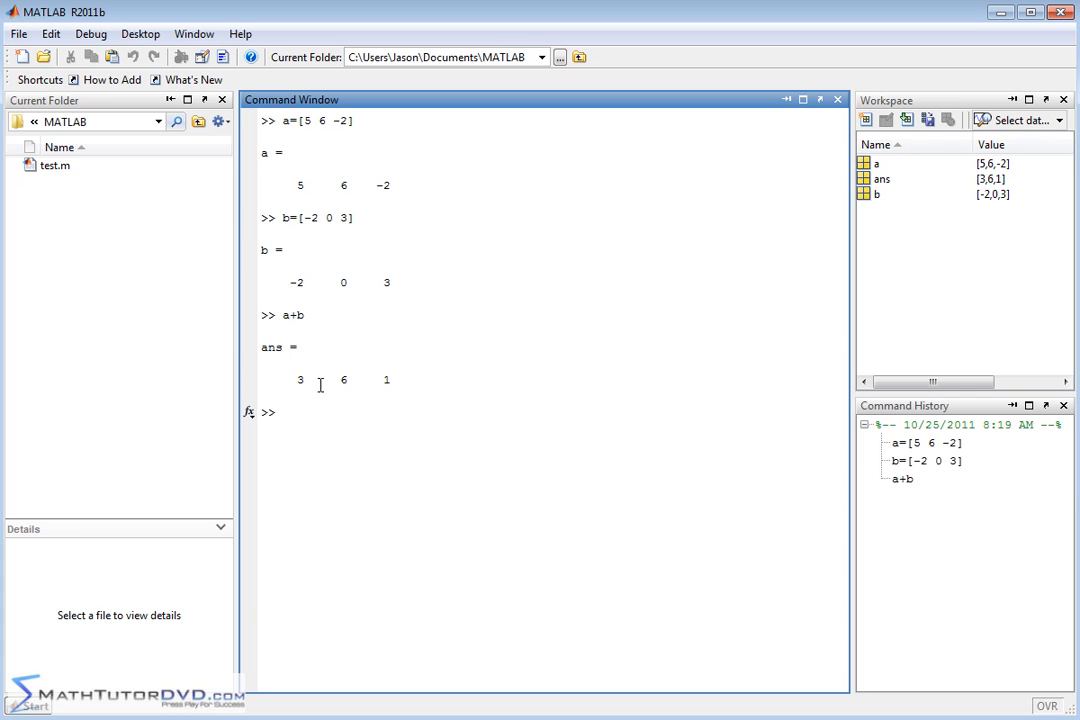
{"action": "mouse_move", "coordinate": [472, 344]}
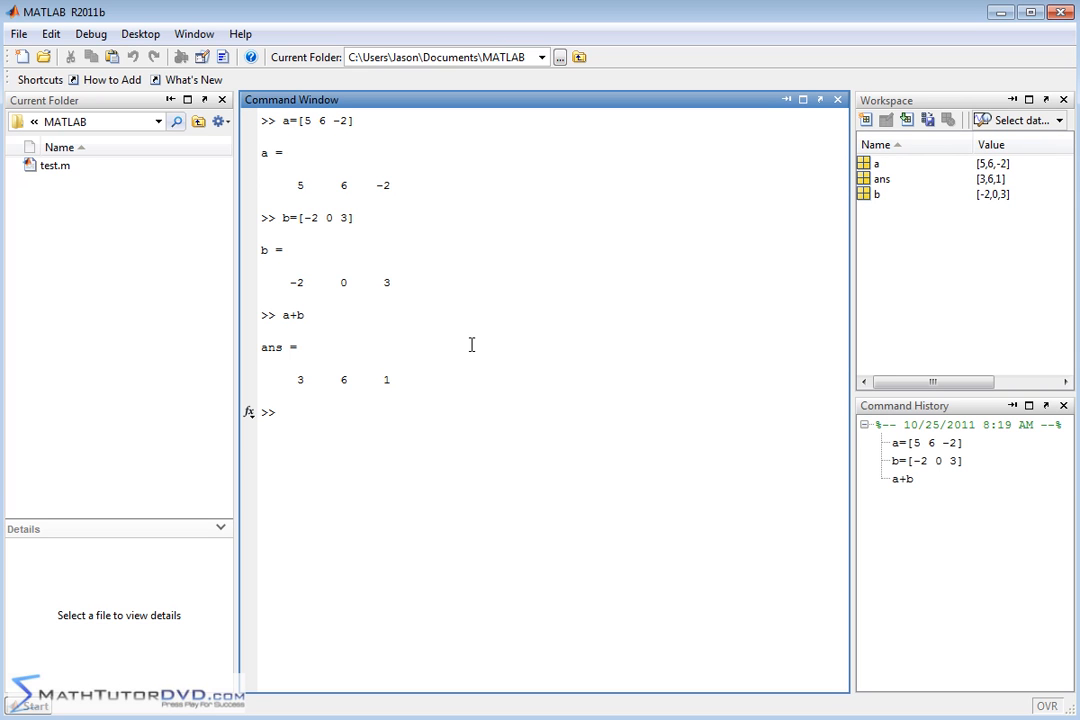
Store the sum as z = a+b giving 3 6 1, then clear the Command Window with clc.
{"action": "type", "text": "z=a"}
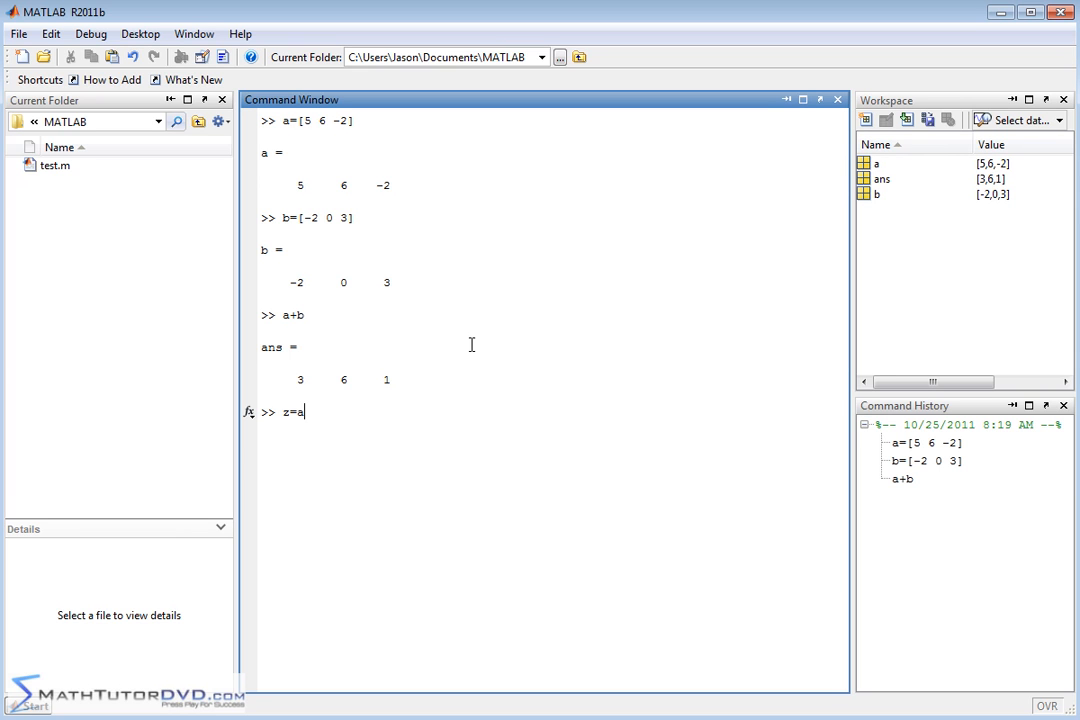
{"action": "type", "text": "+b"}
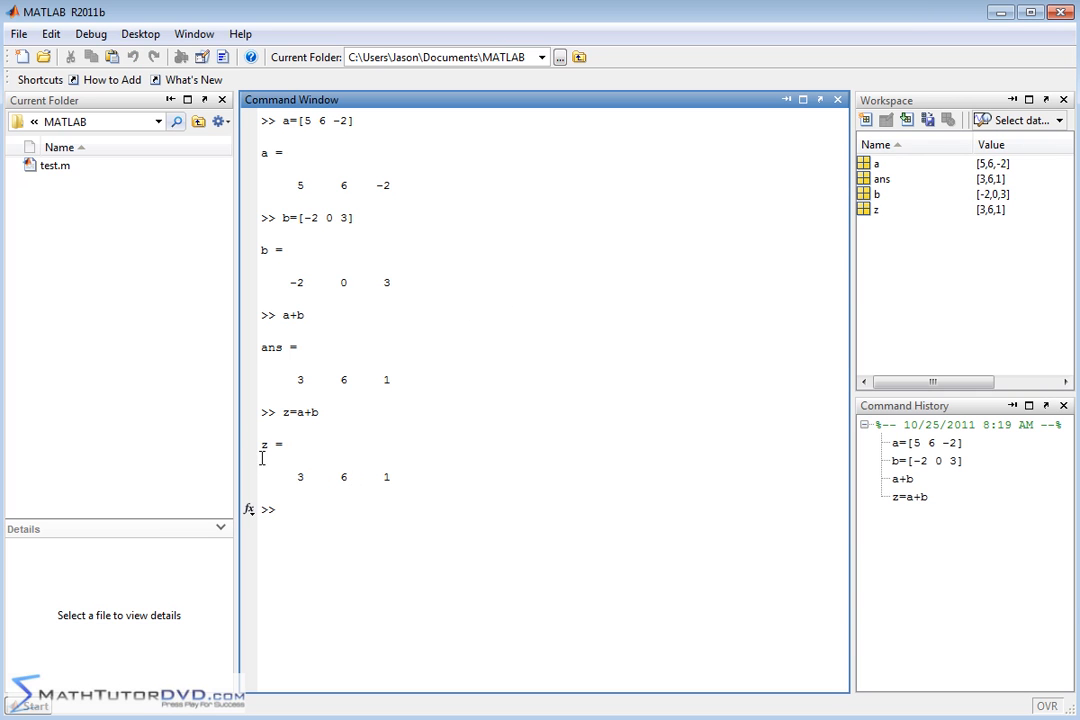
{"action": "mouse_move", "coordinate": [290, 448]}
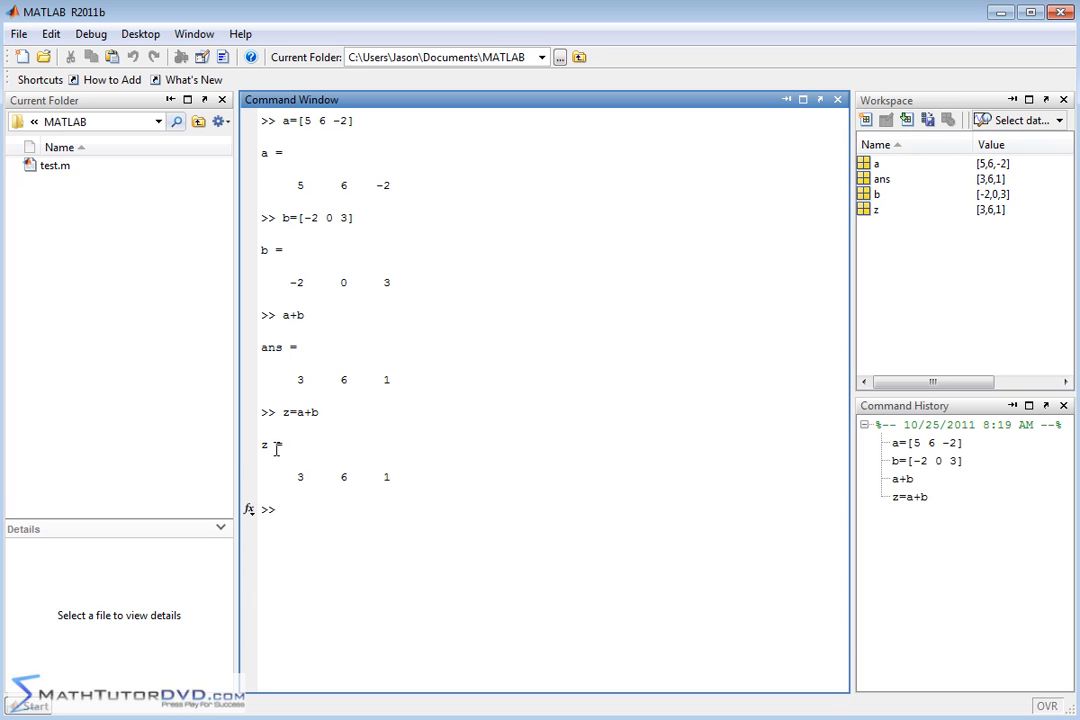
{"action": "mouse_move", "coordinate": [884, 216]}
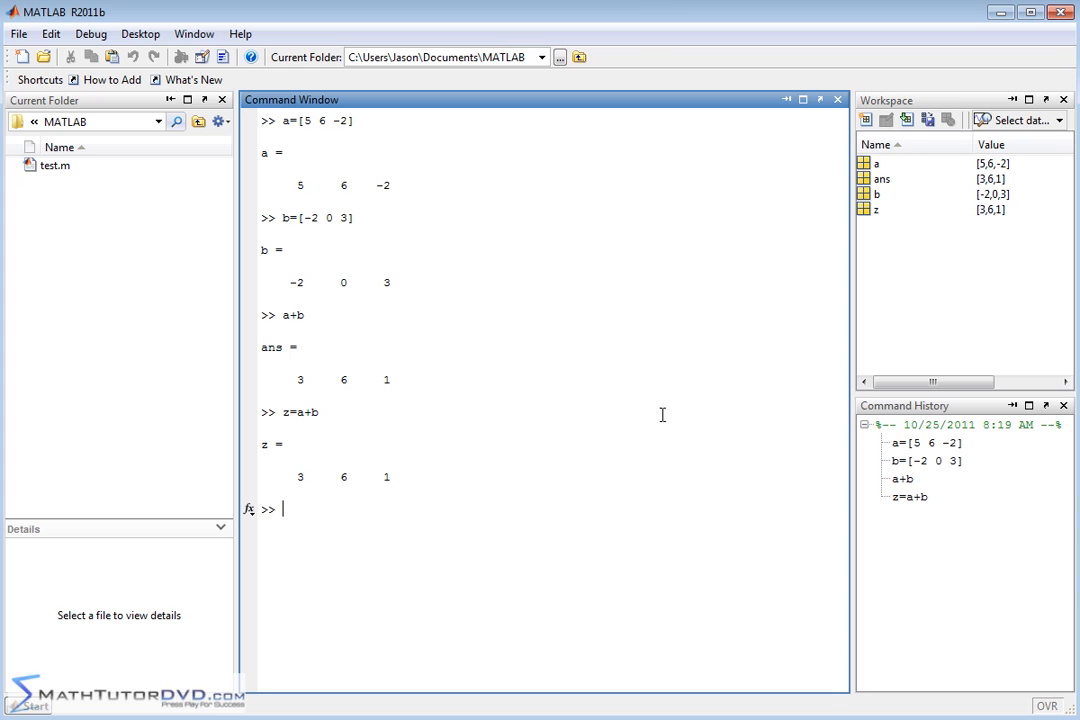
{"action": "mouse_move", "coordinate": [664, 404]}
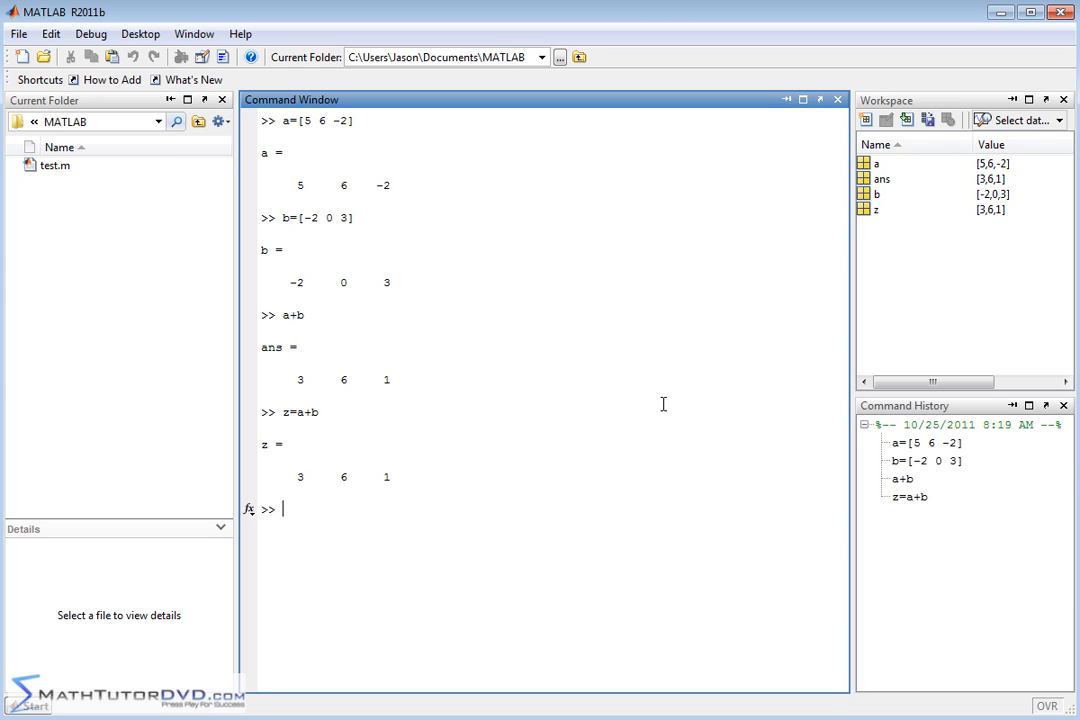
{"action": "type", "text": "clc"}
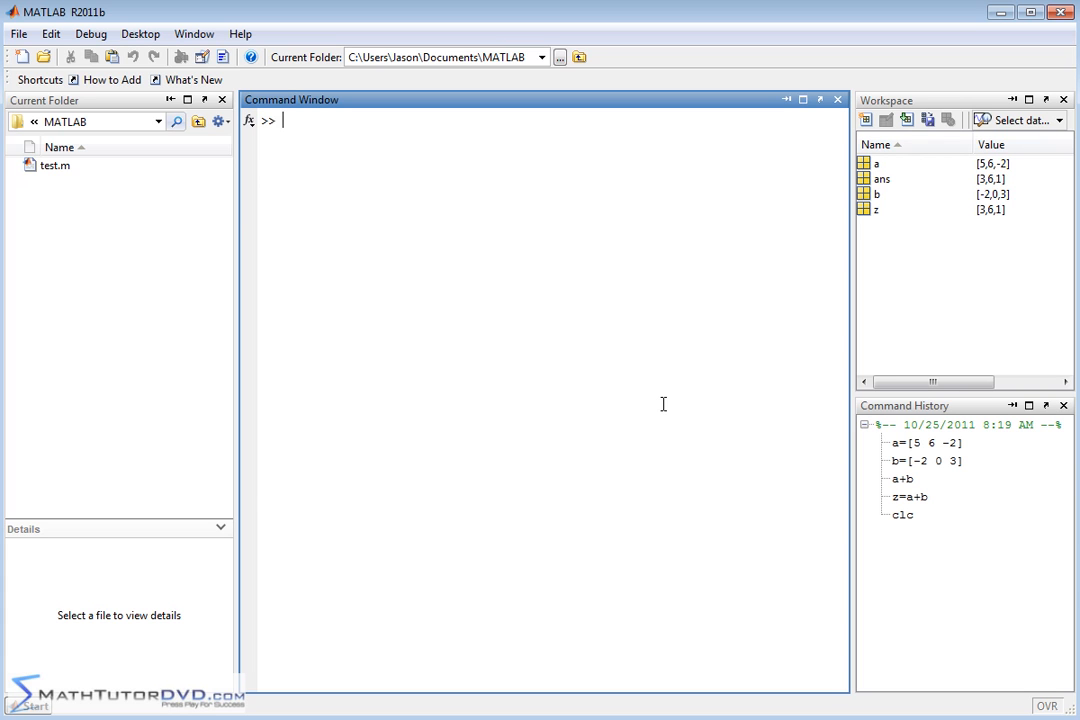
Evaluate a-b, returning ans = 7 6 -5.
{"action": "type", "text": "a-b"}
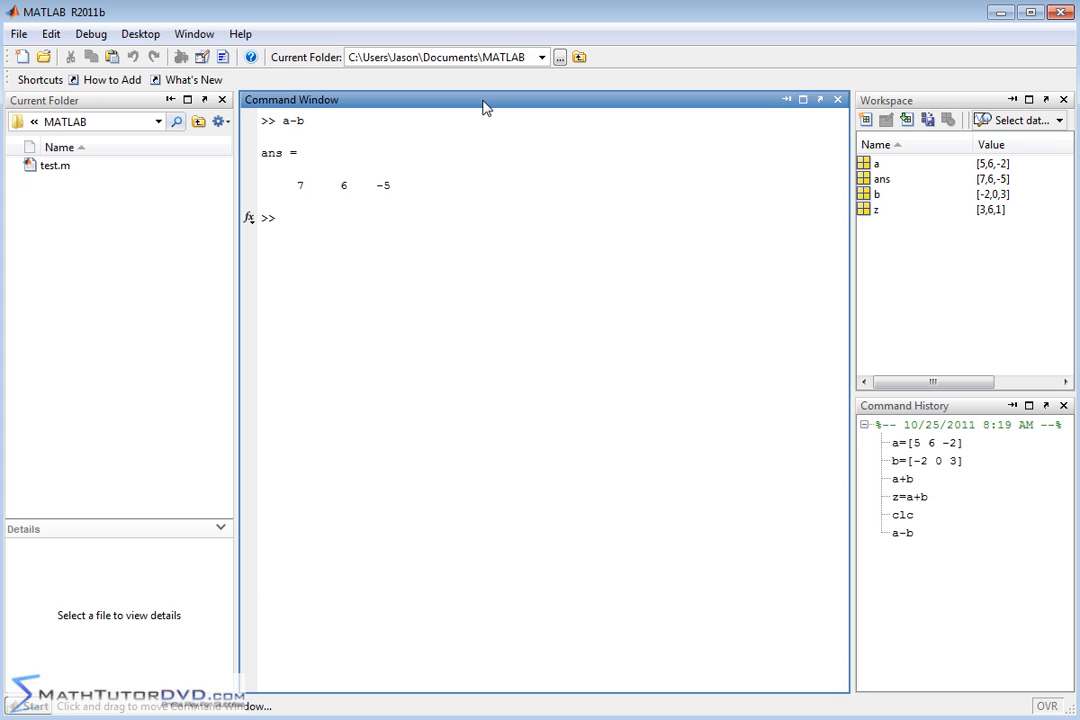
Define bogus = [2 4] and attempt a-bogus, producing a dimension-mismatch error.
{"action": "type", "text": "bog"}
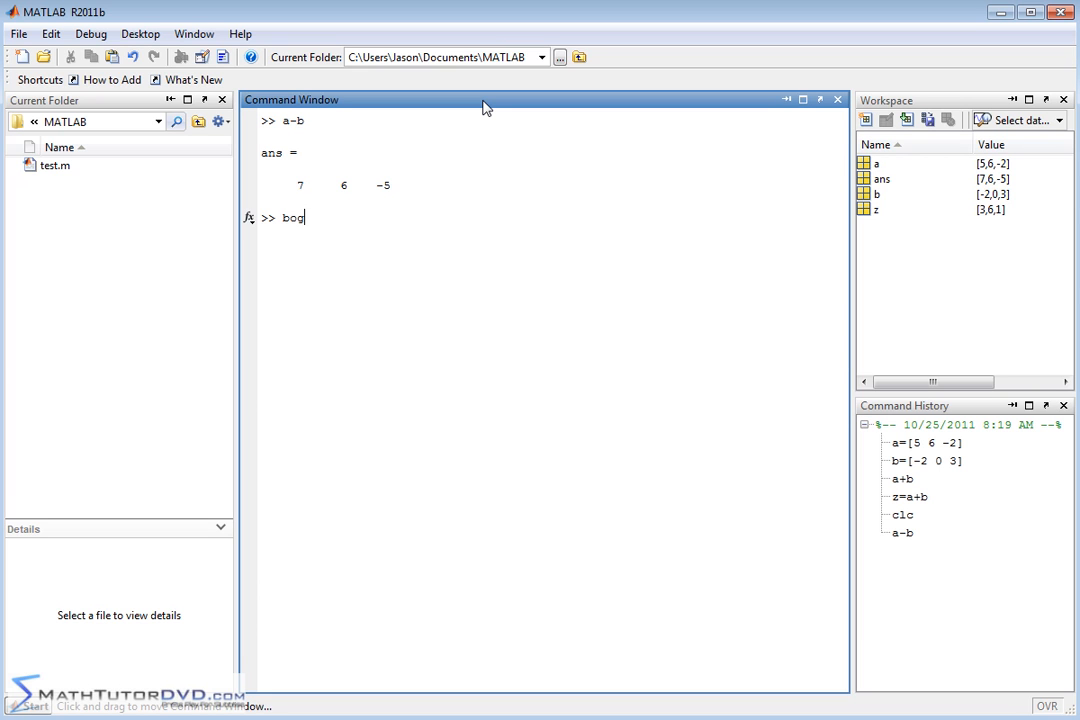
{"action": "type", "text": "us=["}
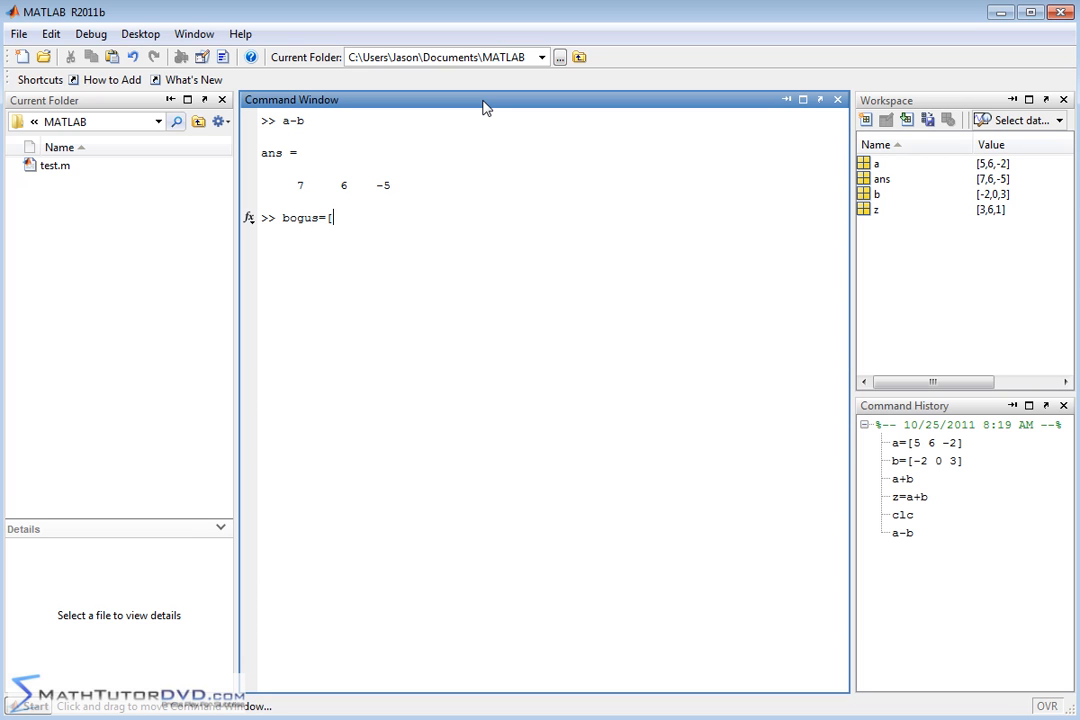
{"action": "type", "text": "2 4]"}
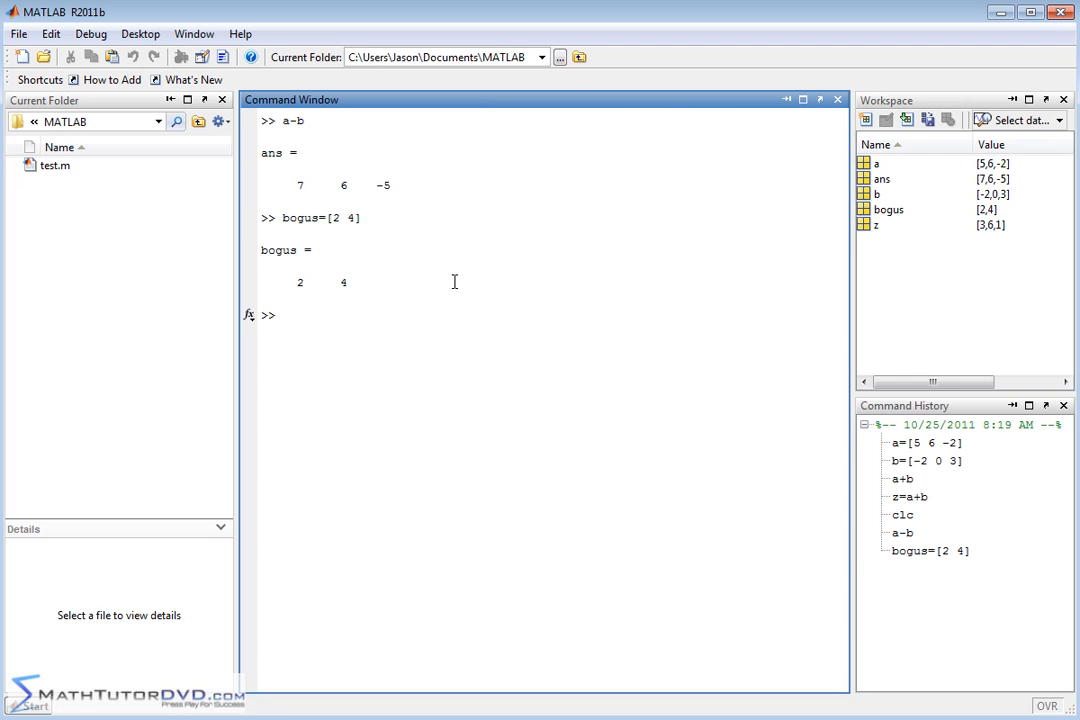
{"action": "type", "text": "a-bogus"}
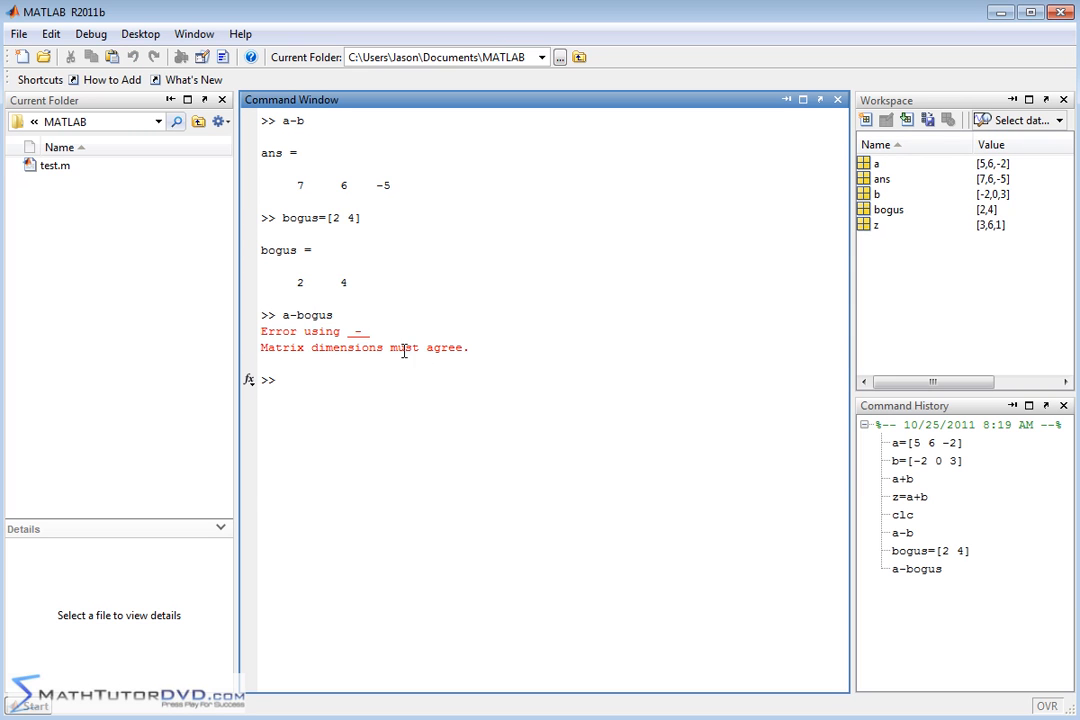
{"action": "mouse_move", "coordinate": [324, 378]}
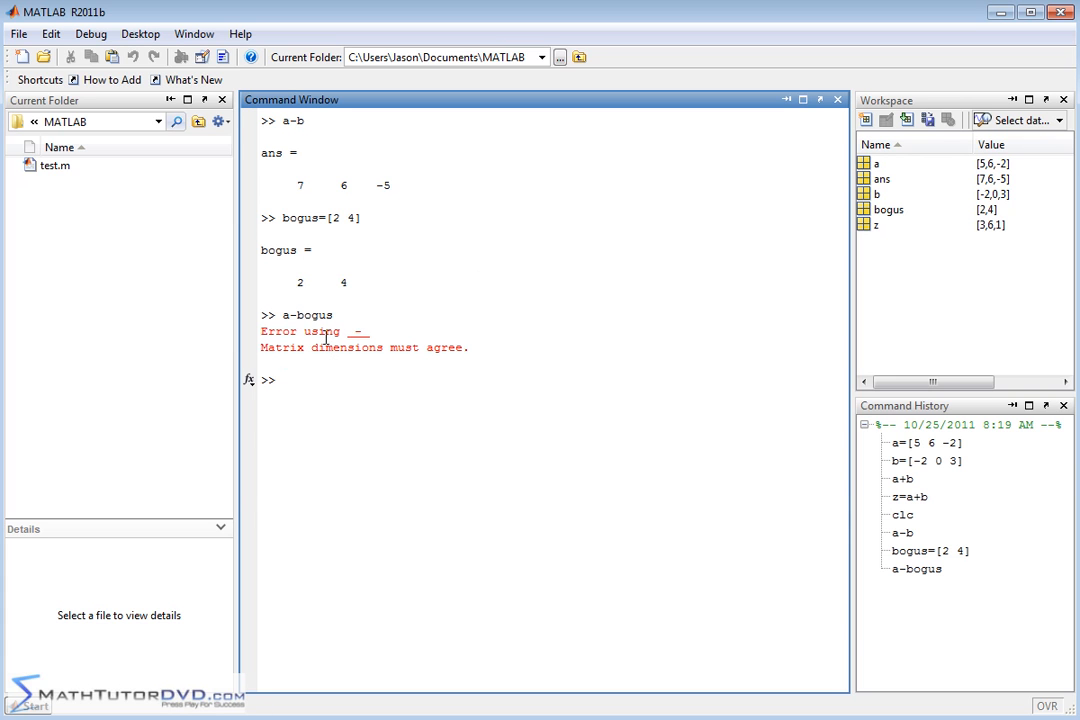
{"action": "mouse_move", "coordinate": [382, 234]}
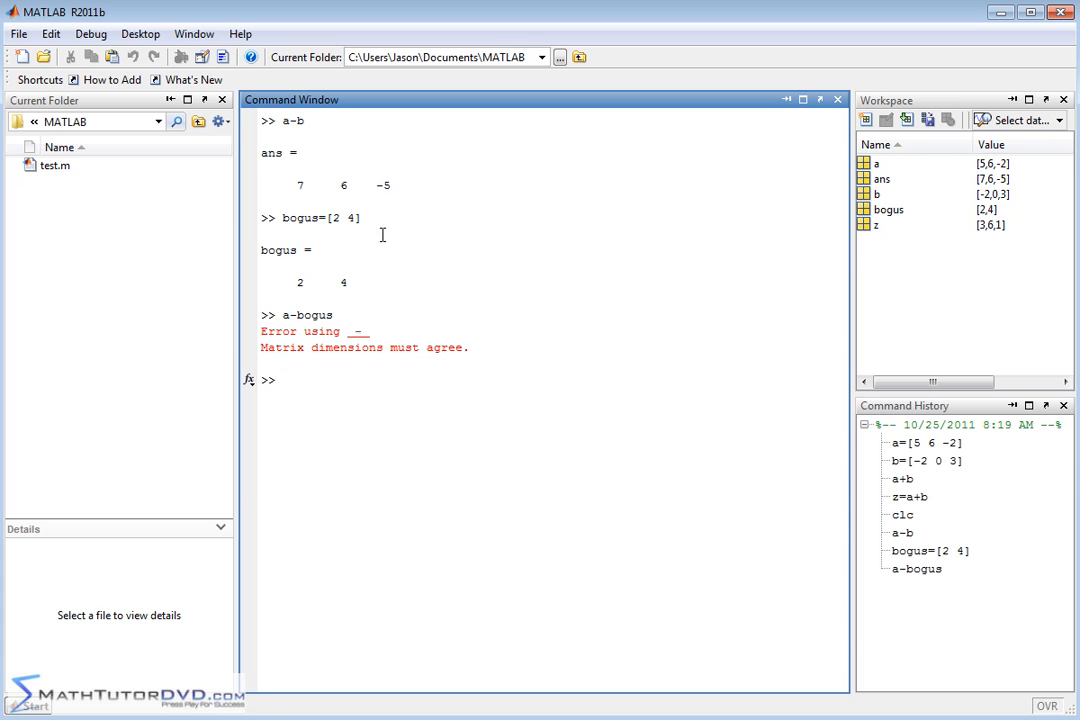
{"action": "mouse_move", "coordinate": [988, 232]}
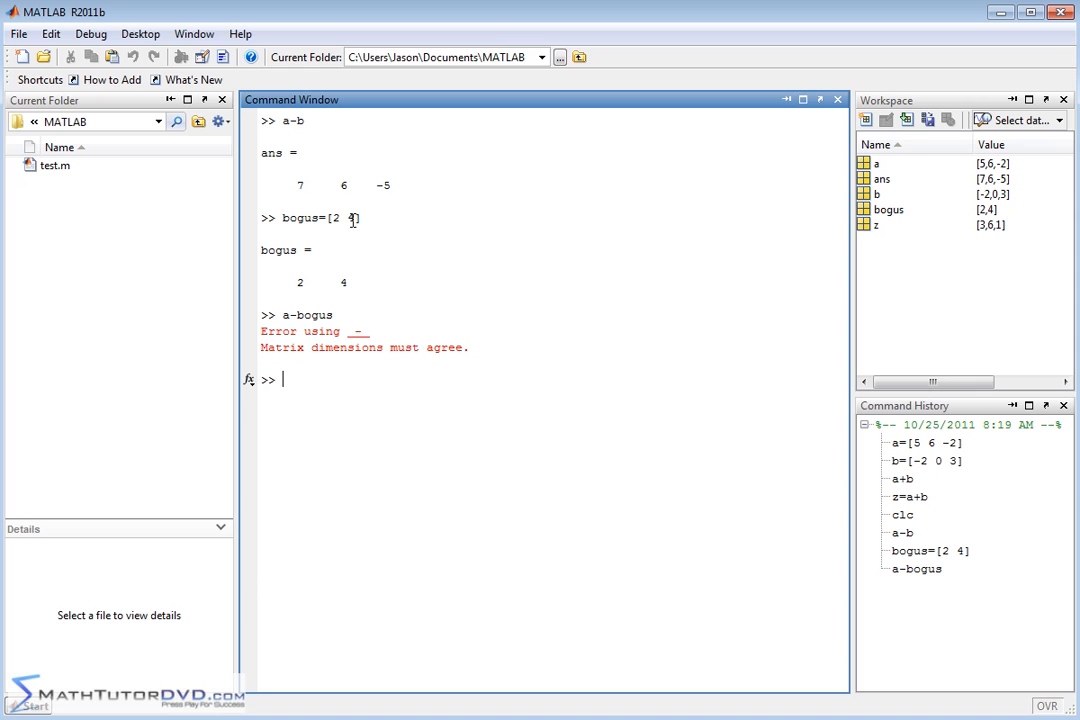
{"action": "mouse_move", "coordinate": [582, 292]}
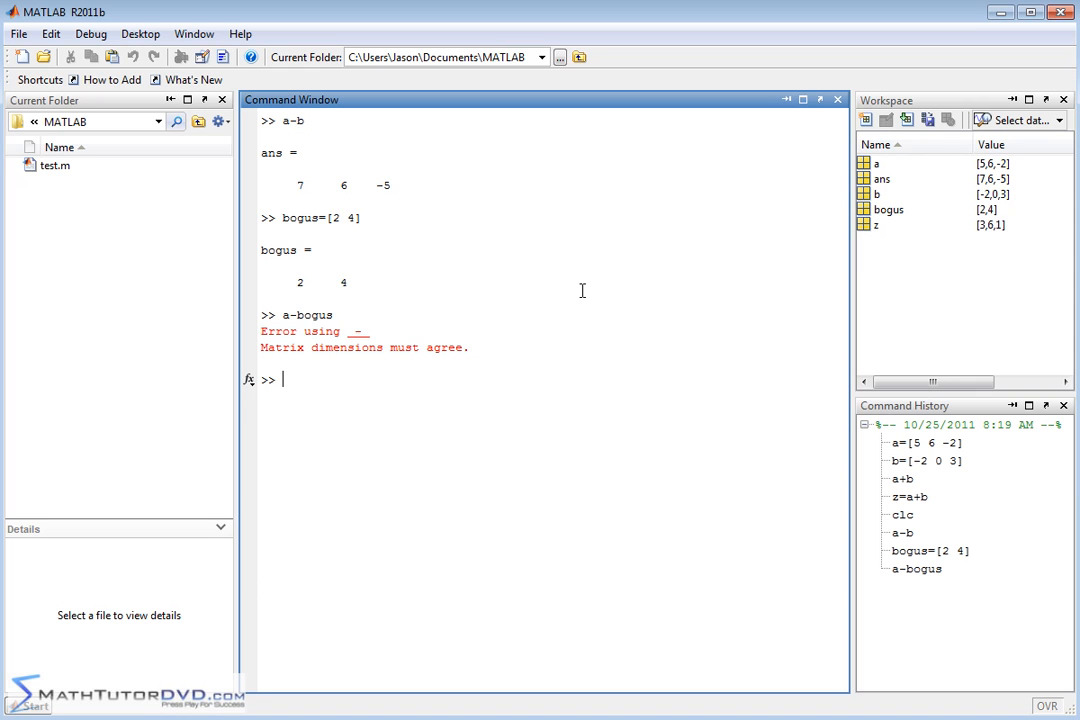
Redefine bogus = [2 4 4] so a-bogus gives 3 2 -6, then clear with clc.
{"action": "type", "text": "bogus=[2"}
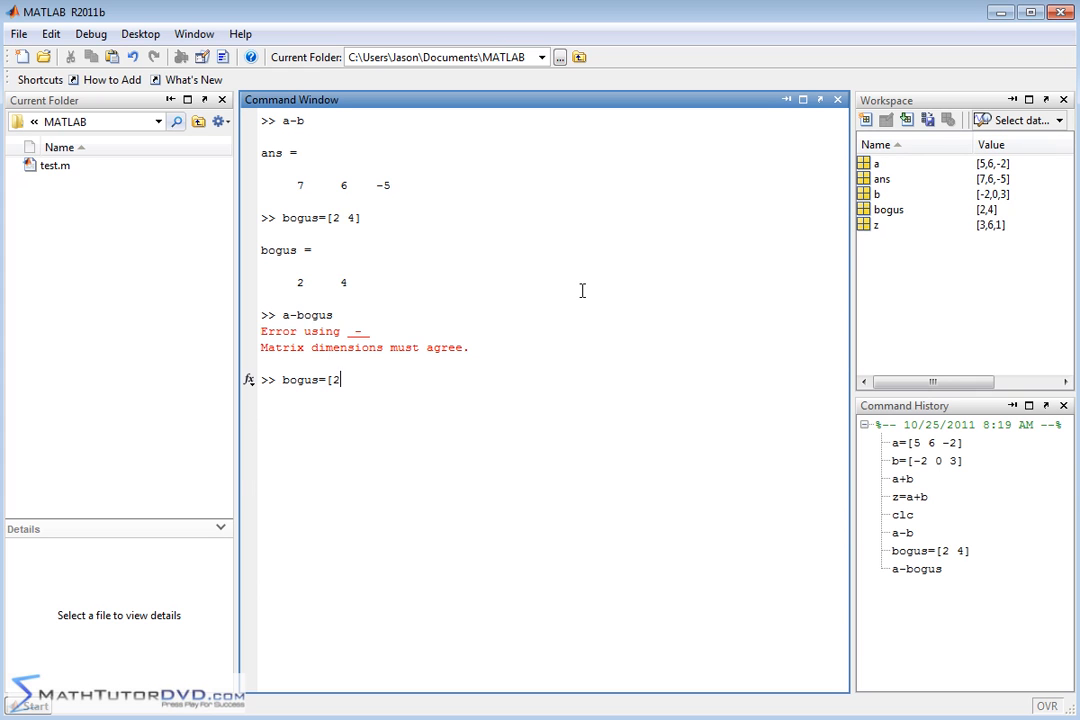
{"action": "type", "text": "4 4]"}
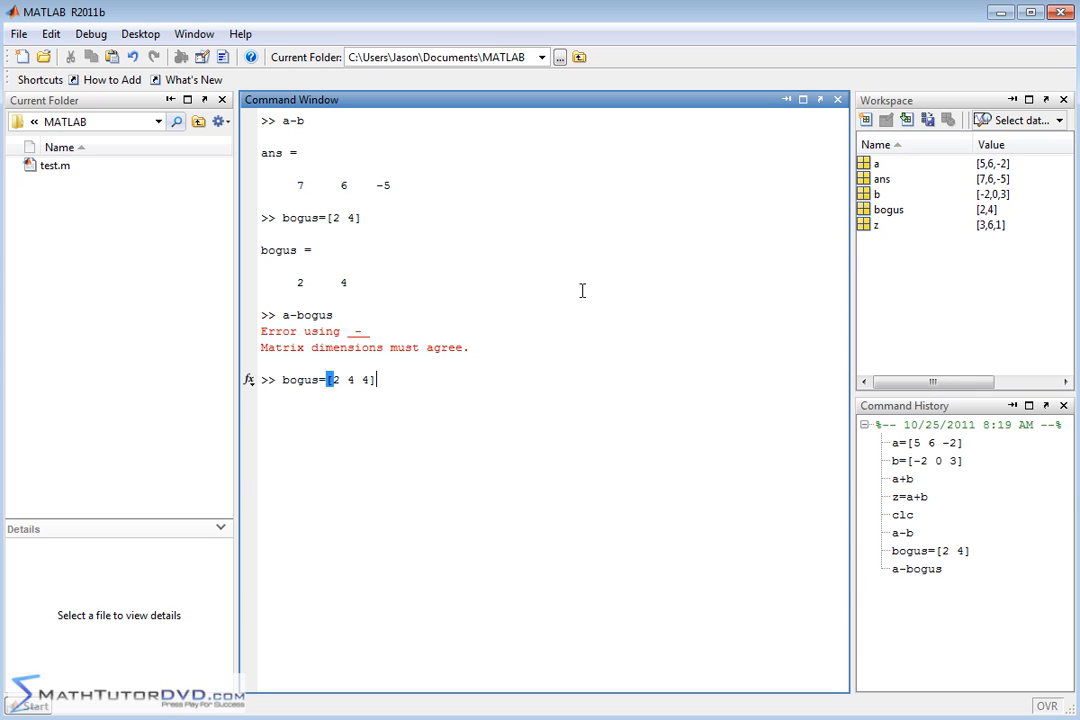
{"action": "key", "text": "enter"}
{"action": "type", "text": "a-bogus"}
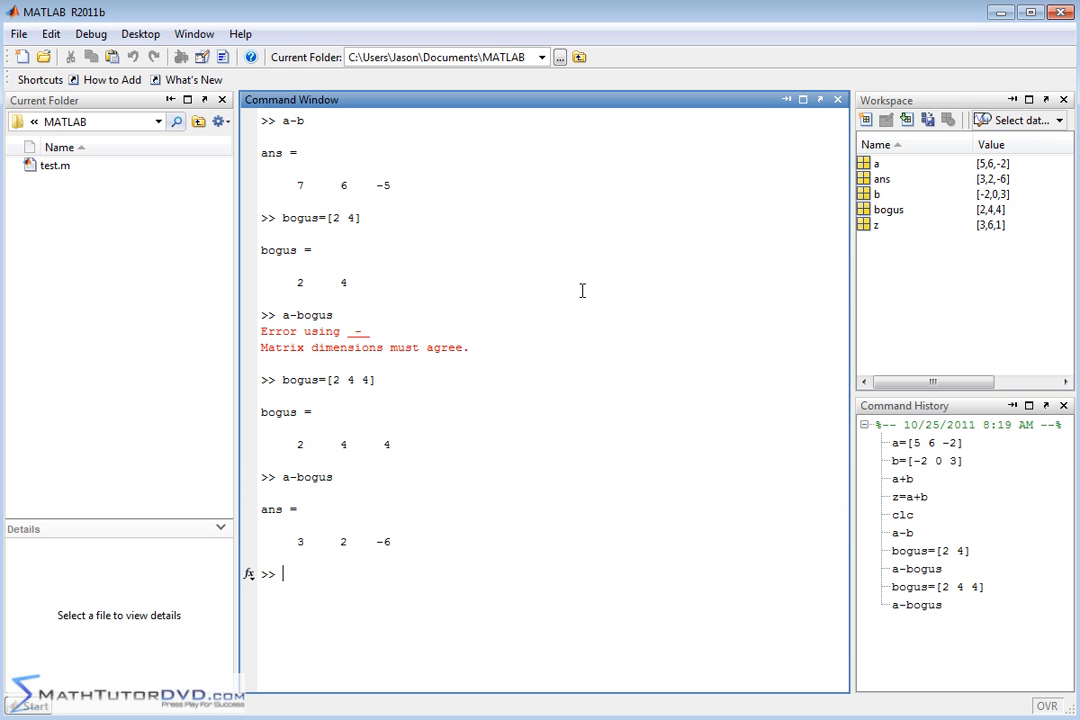
{"action": "mouse_move", "coordinate": [444, 552]}
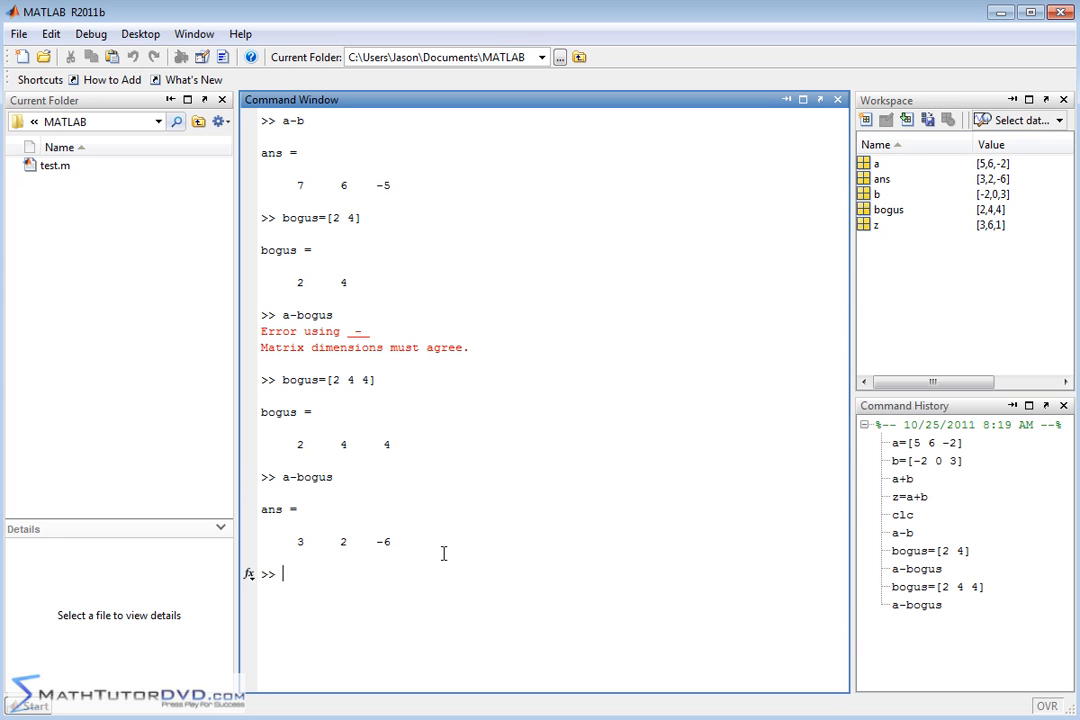
{"action": "type", "text": "clc"}
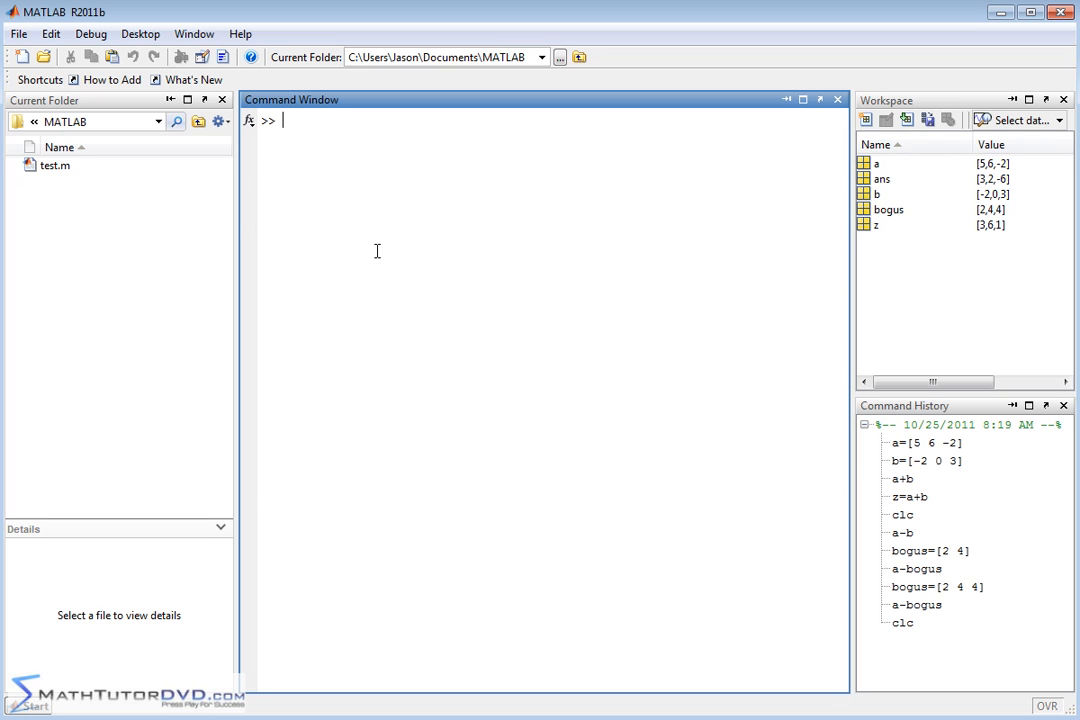
Display a as 5 6 -2 and begin the scalar multiplication 5*a.
{"action": "type", "text": "a"}
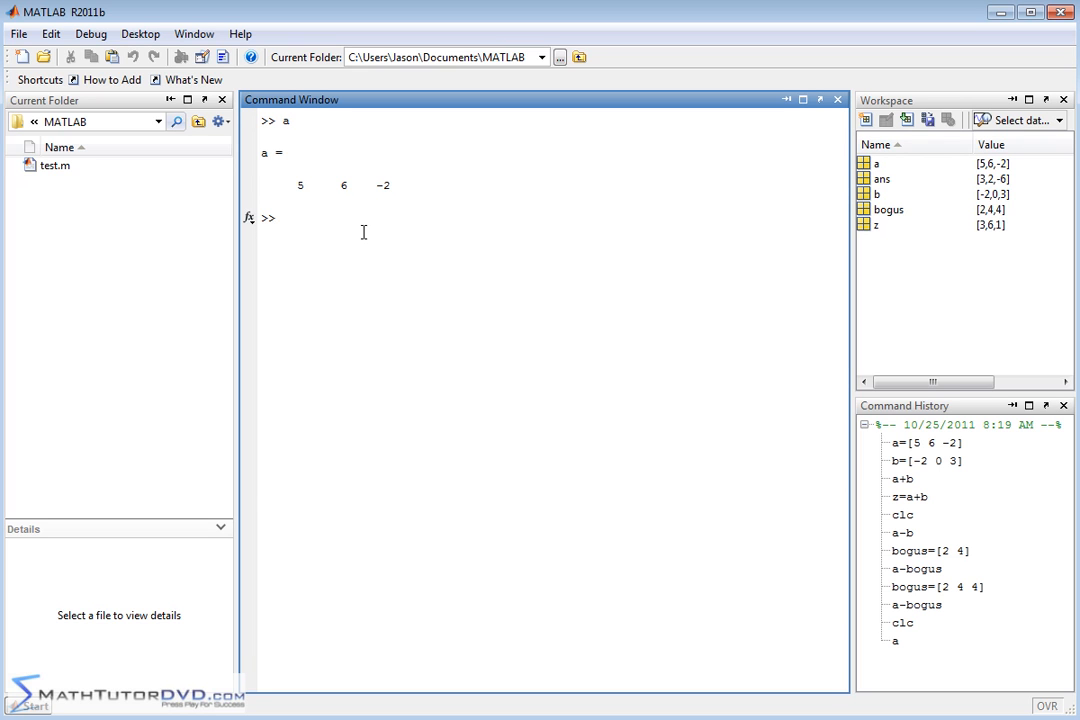
{"action": "mouse_move", "coordinate": [394, 188]}
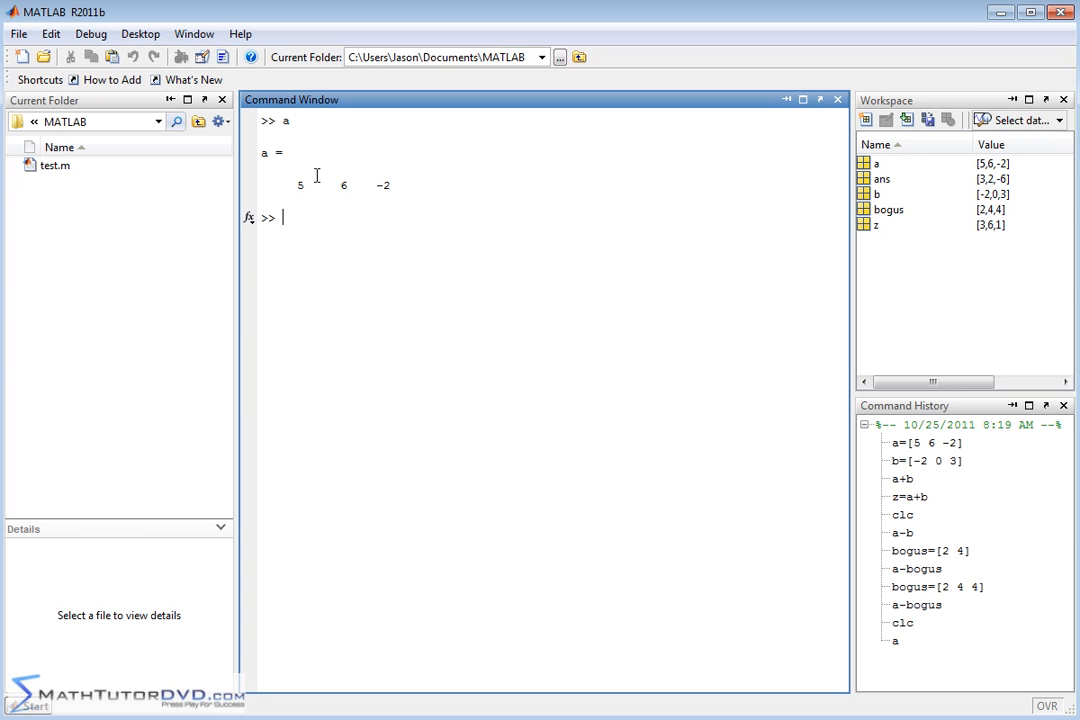
{"action": "mouse_move", "coordinate": [376, 206]}
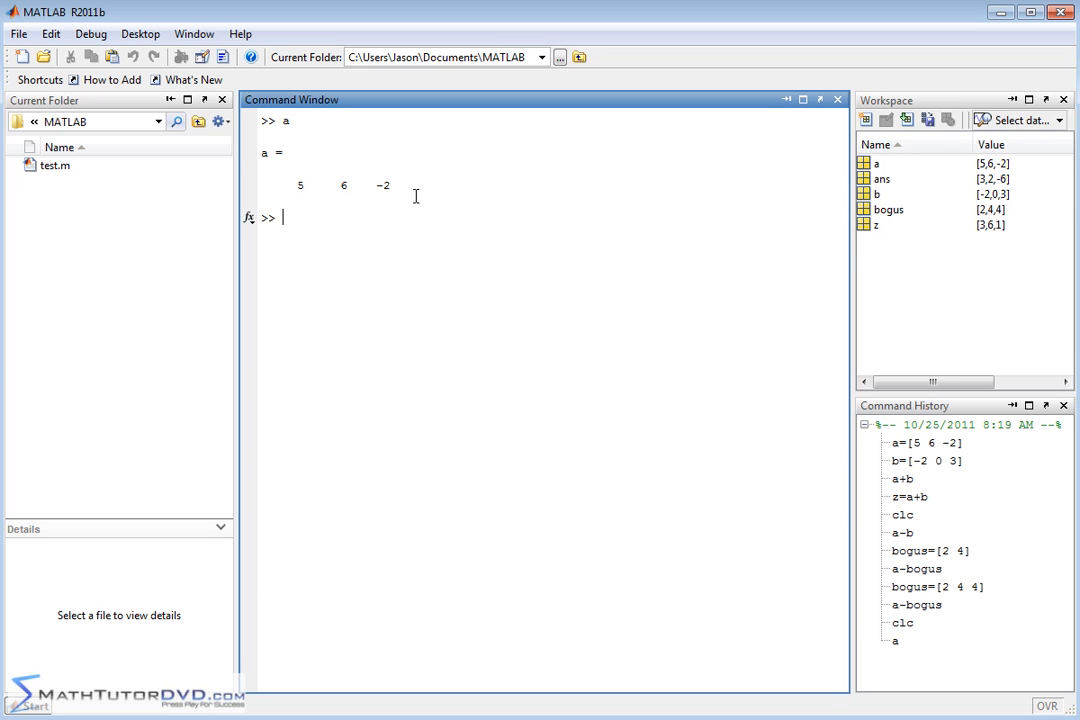
{"action": "mouse_move", "coordinate": [380, 188]}
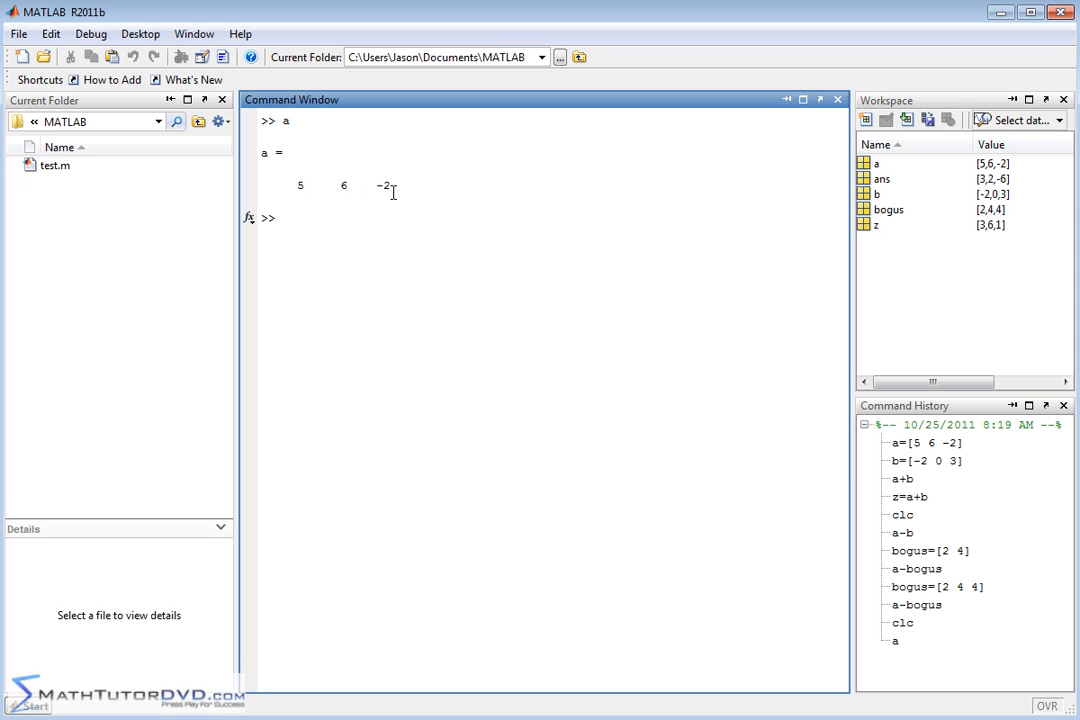
{"action": "mouse_move", "coordinate": [292, 188]}
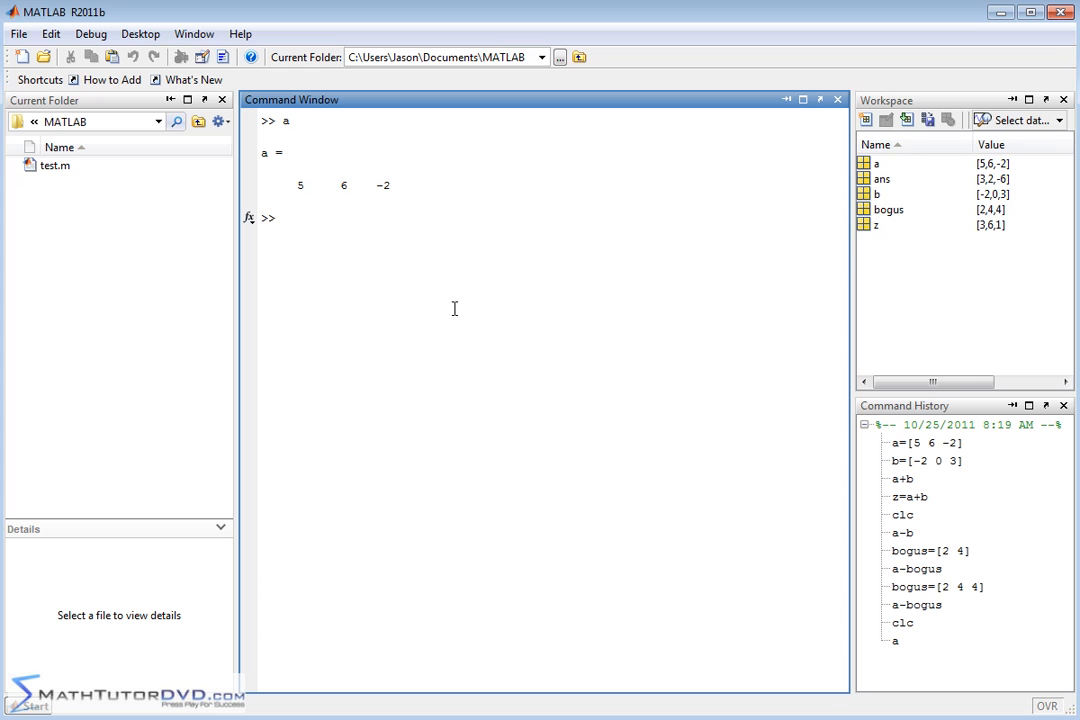
{"action": "type", "text": "5*a"}
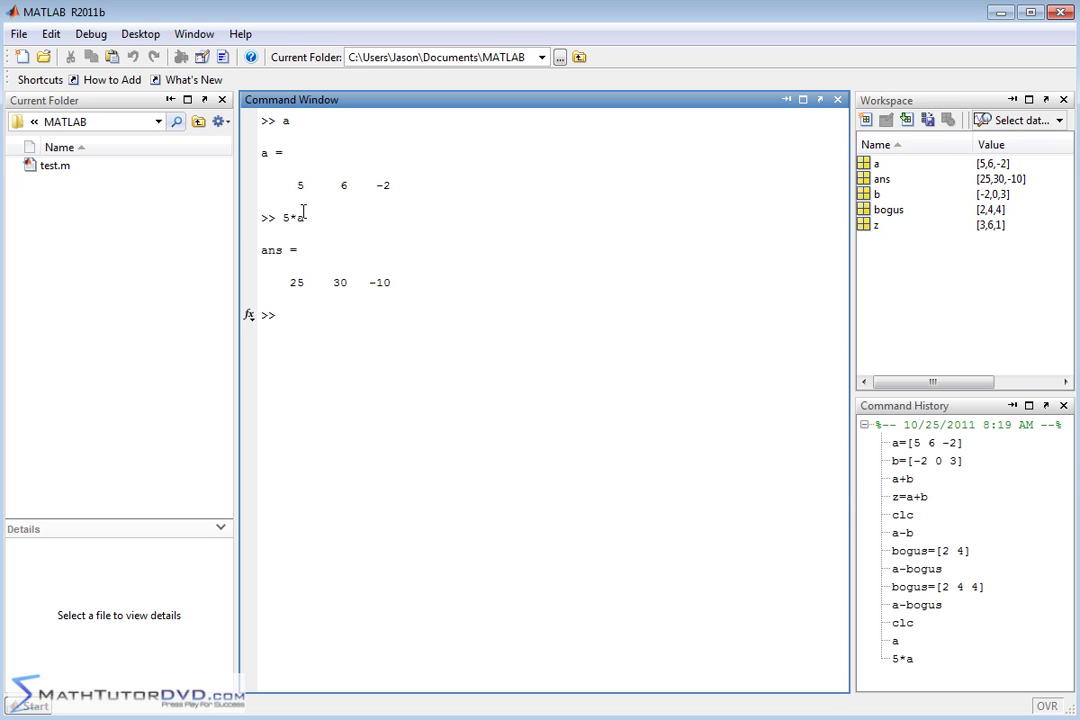
{"action": "mouse_move", "coordinate": [356, 168]}
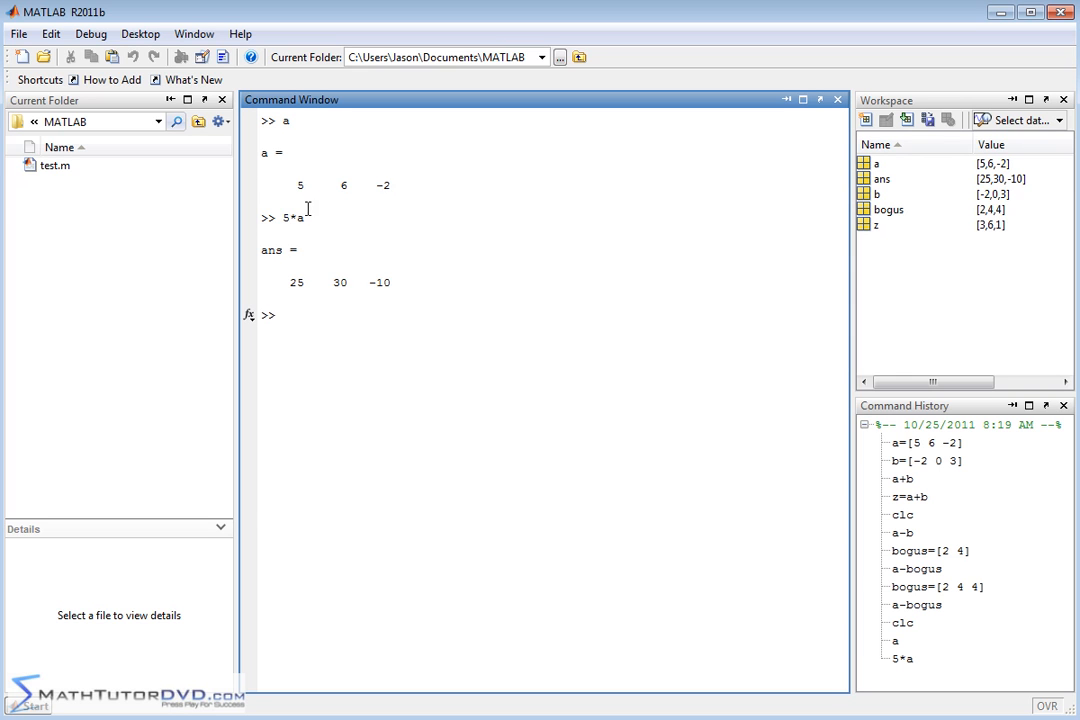
{"action": "mouse_move", "coordinate": [344, 184]}
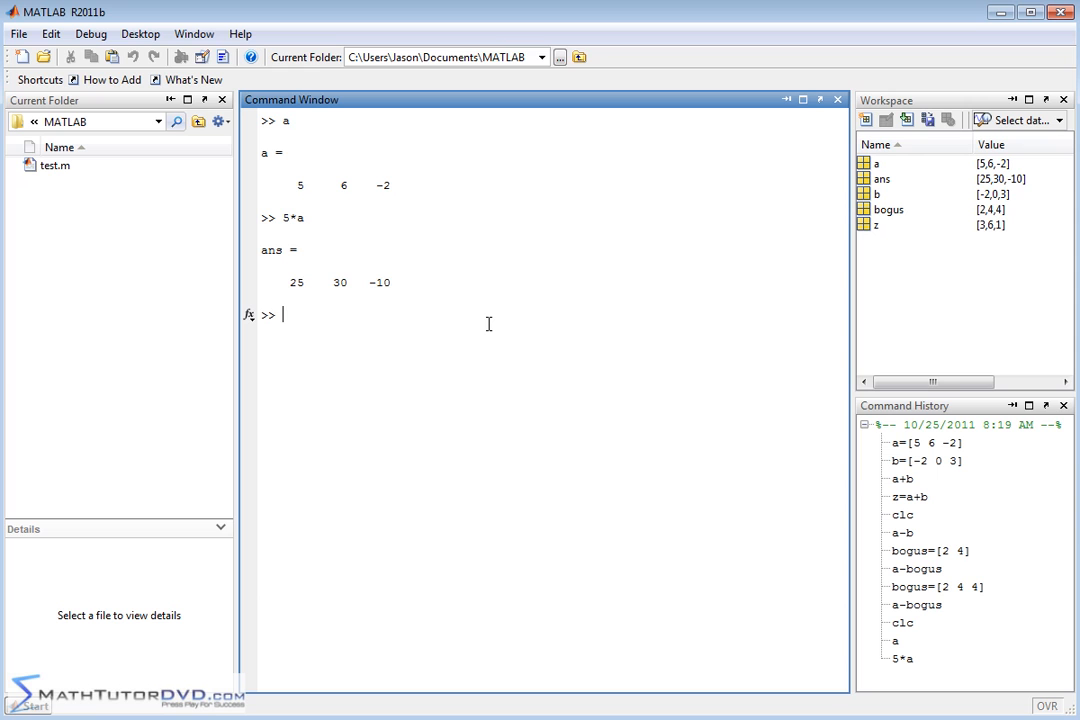
Enter the expression (2-25^2)*(a-b) at the prompt.
{"action": "type", "text": "("}
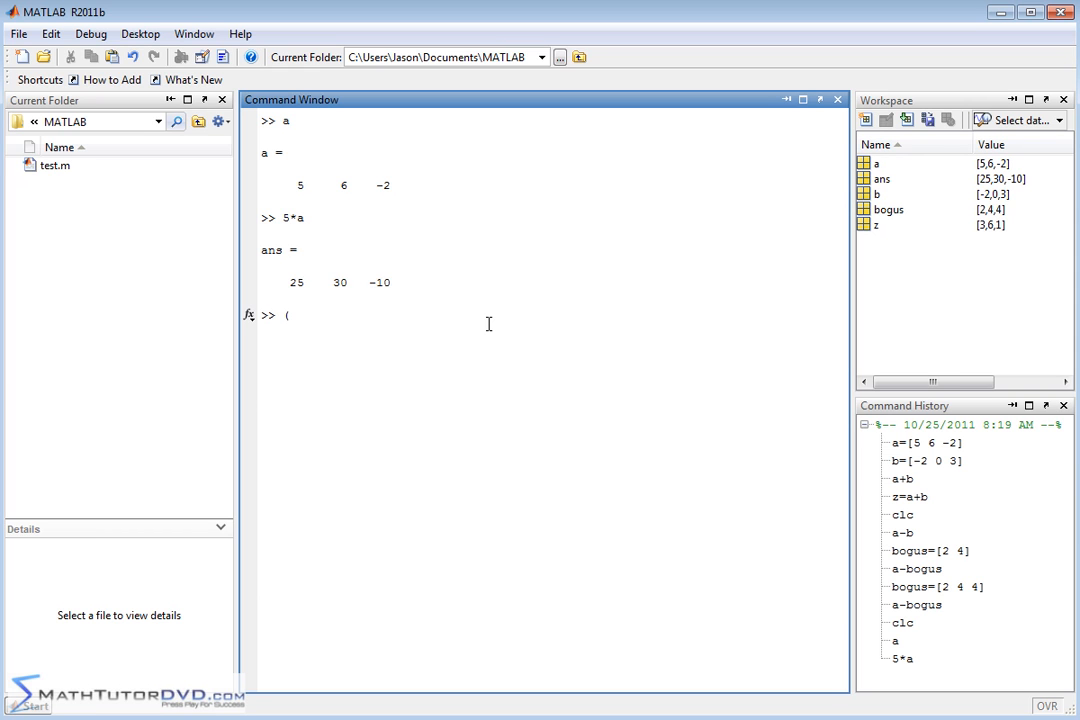
{"action": "type", "text": "2-25"}
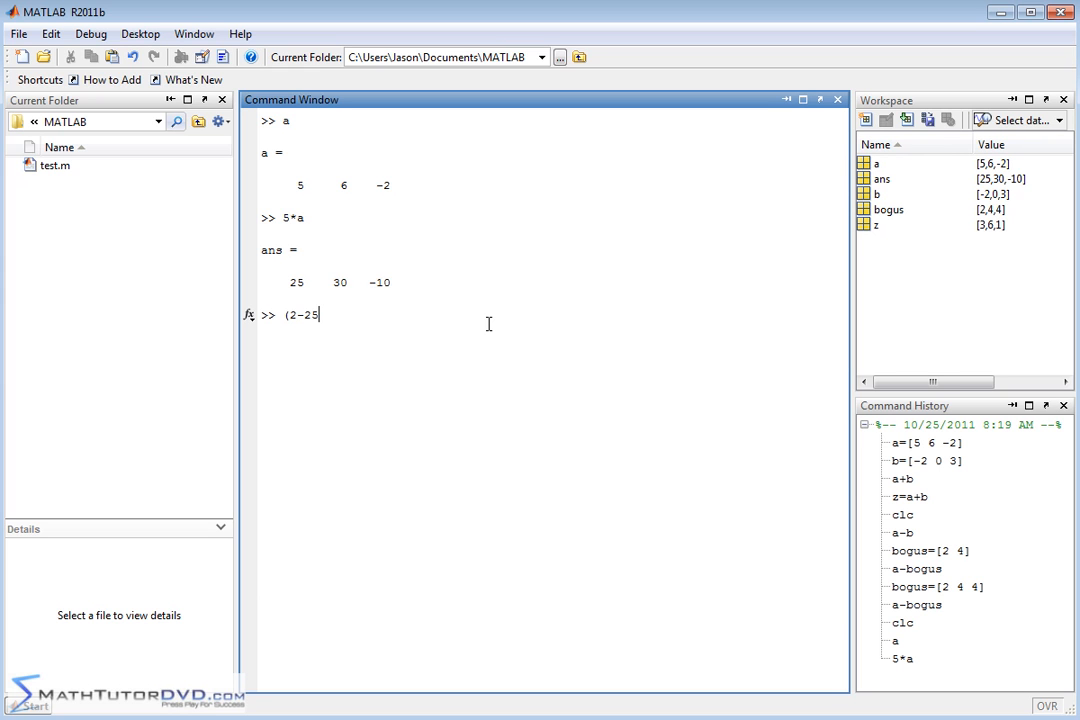
{"action": "type", "text": "^2) *"}
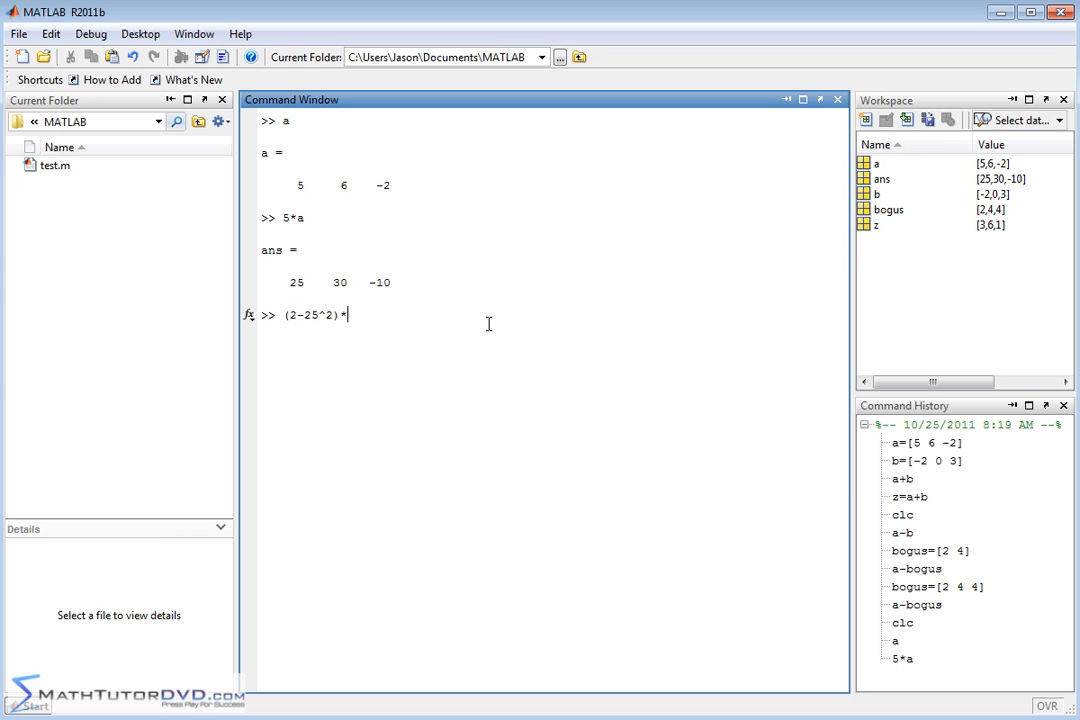
{"action": "type", "text": "("}
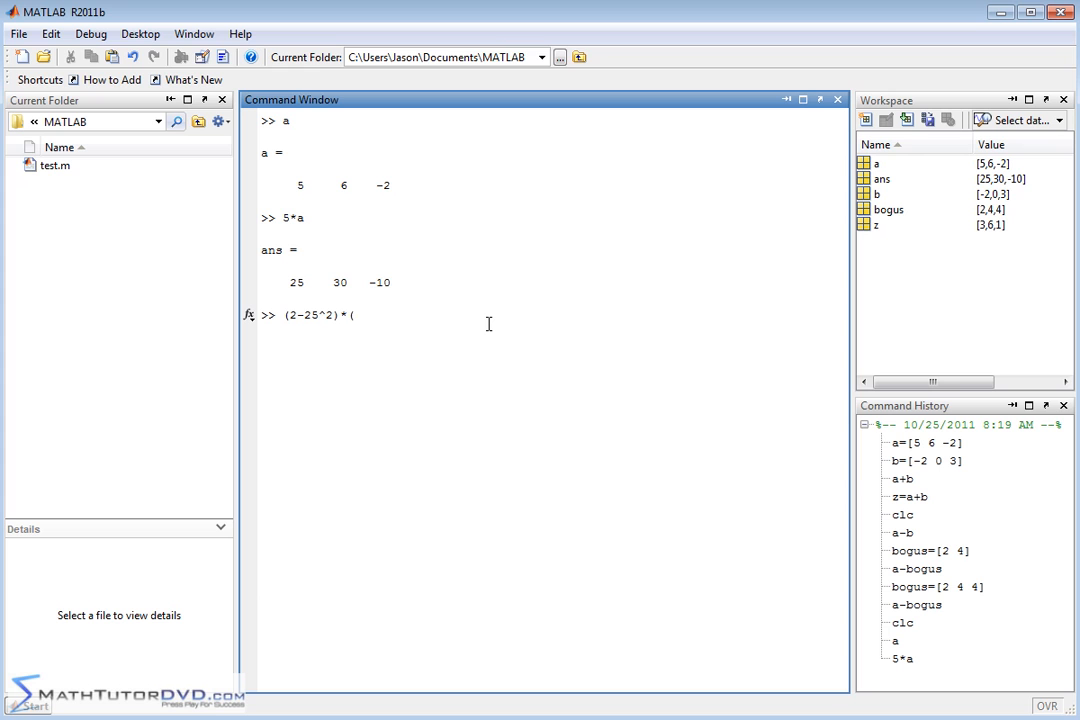
{"action": "type", "text": "a-b)"}
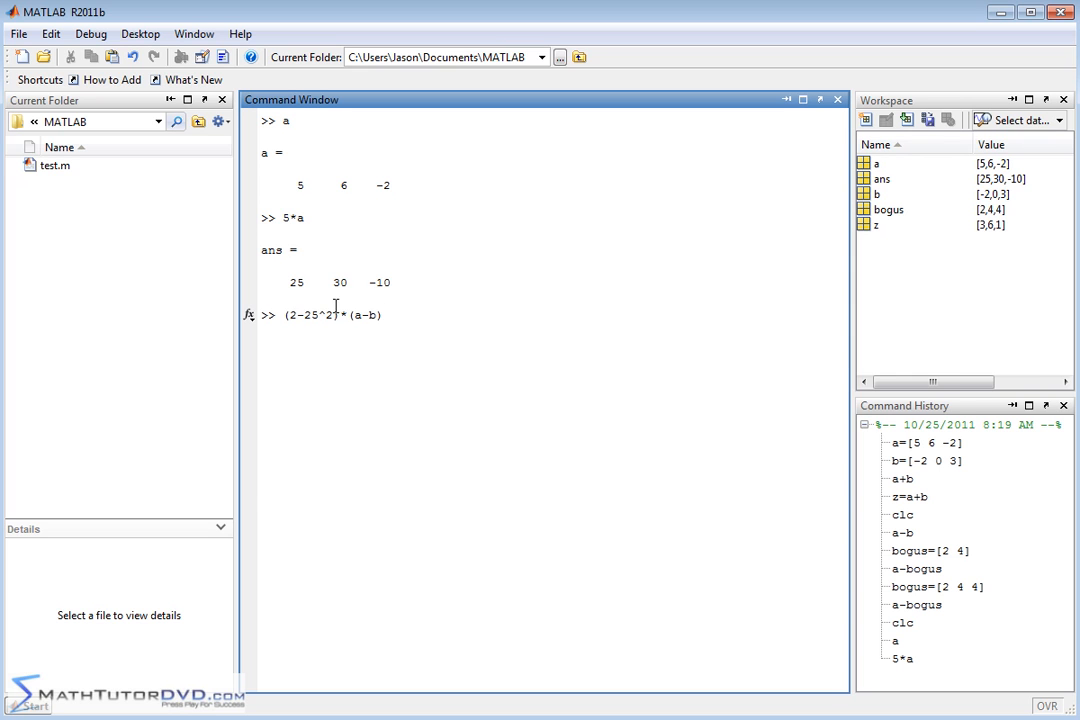
{"action": "mouse_move", "coordinate": [304, 332]}
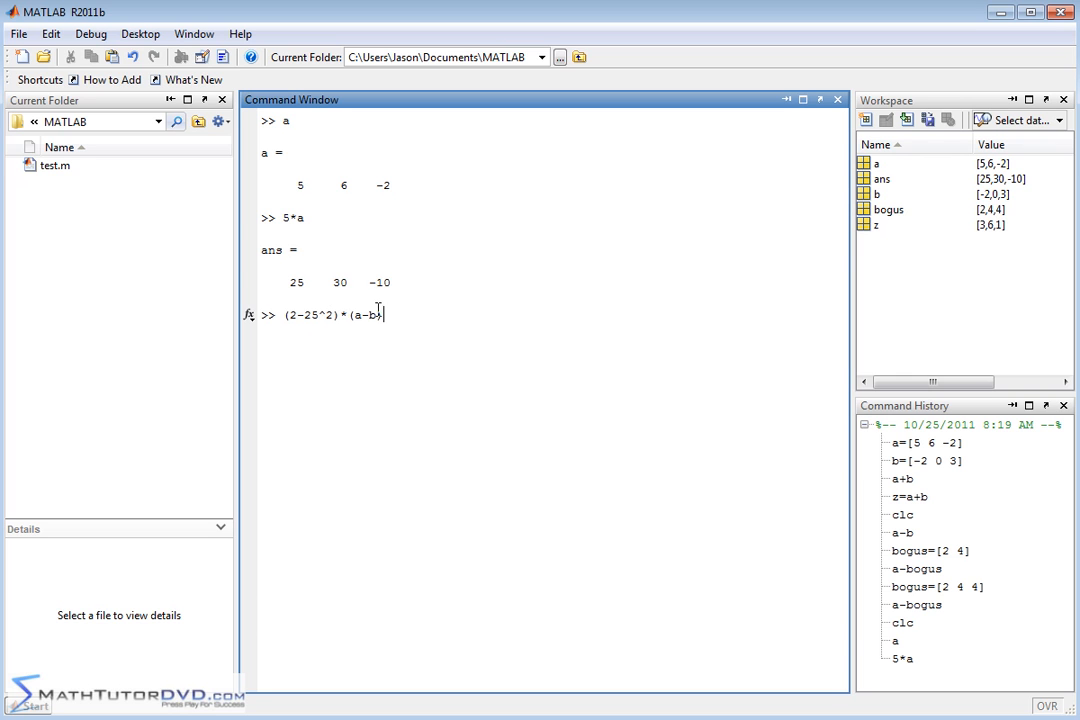
{"action": "mouse_move", "coordinate": [444, 310]}
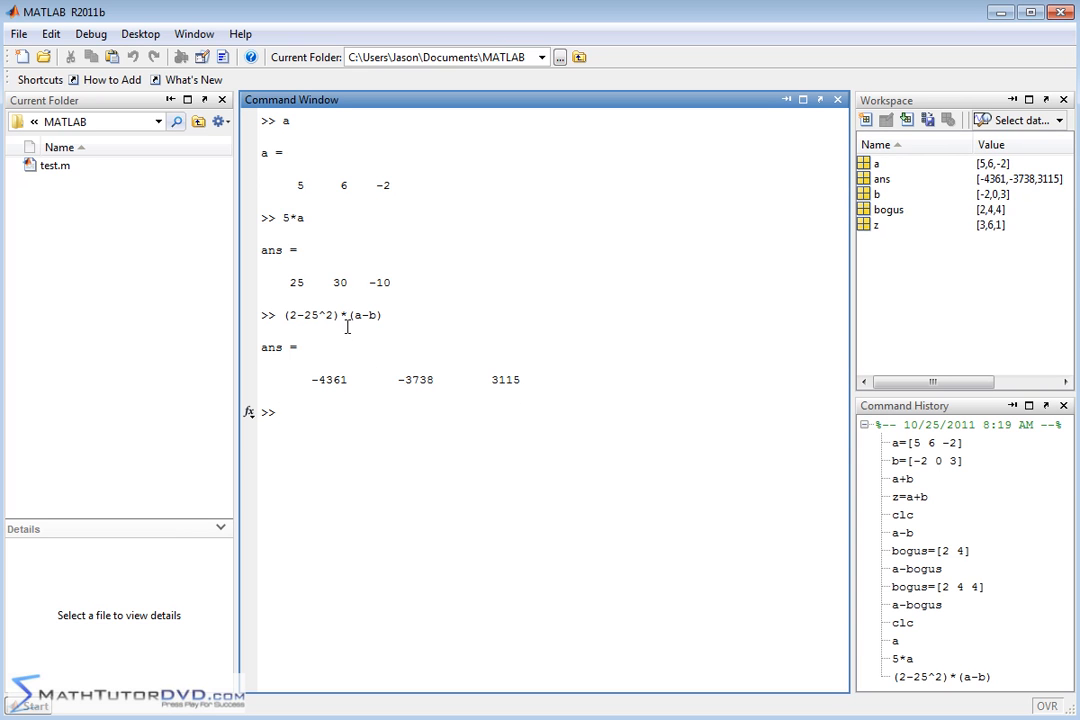
{"action": "mouse_move", "coordinate": [386, 316]}
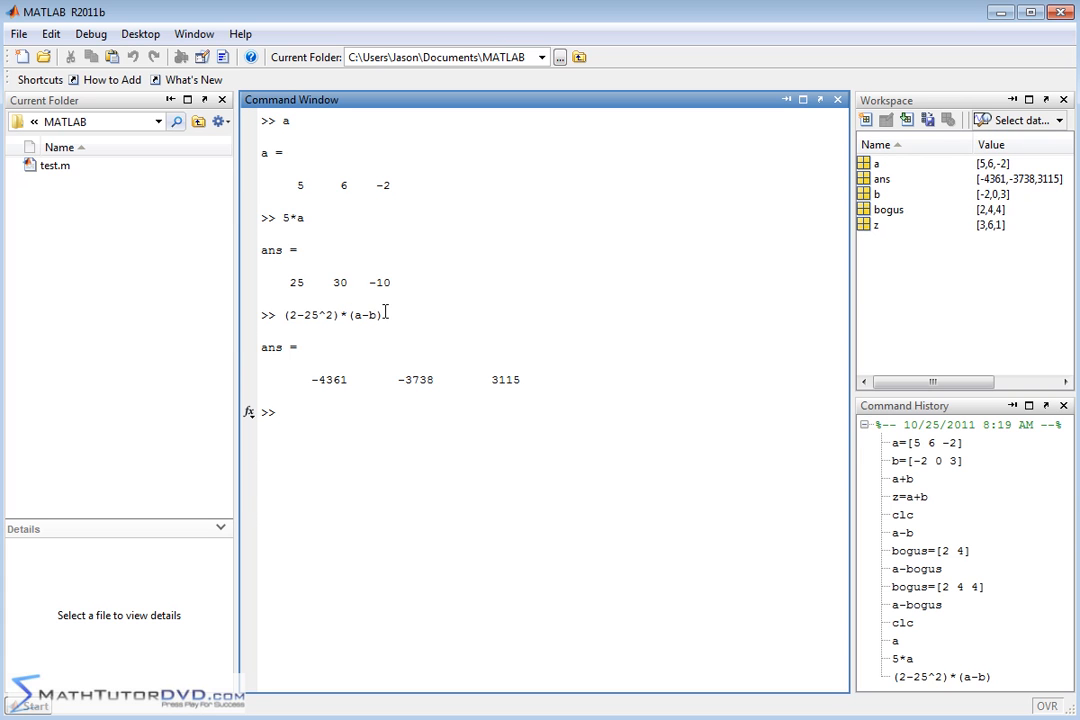
Evaluate a-b again, returning ans = 7 6 -5.
{"action": "type", "text": "a-b"}
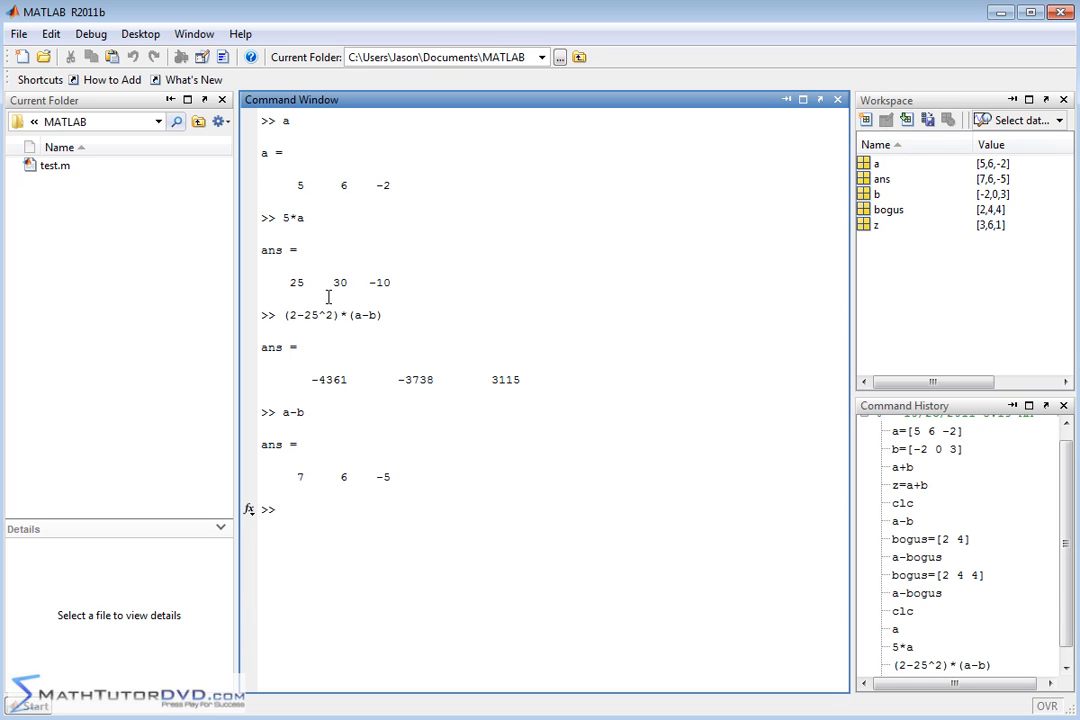
{"action": "mouse_move", "coordinate": [308, 304]}
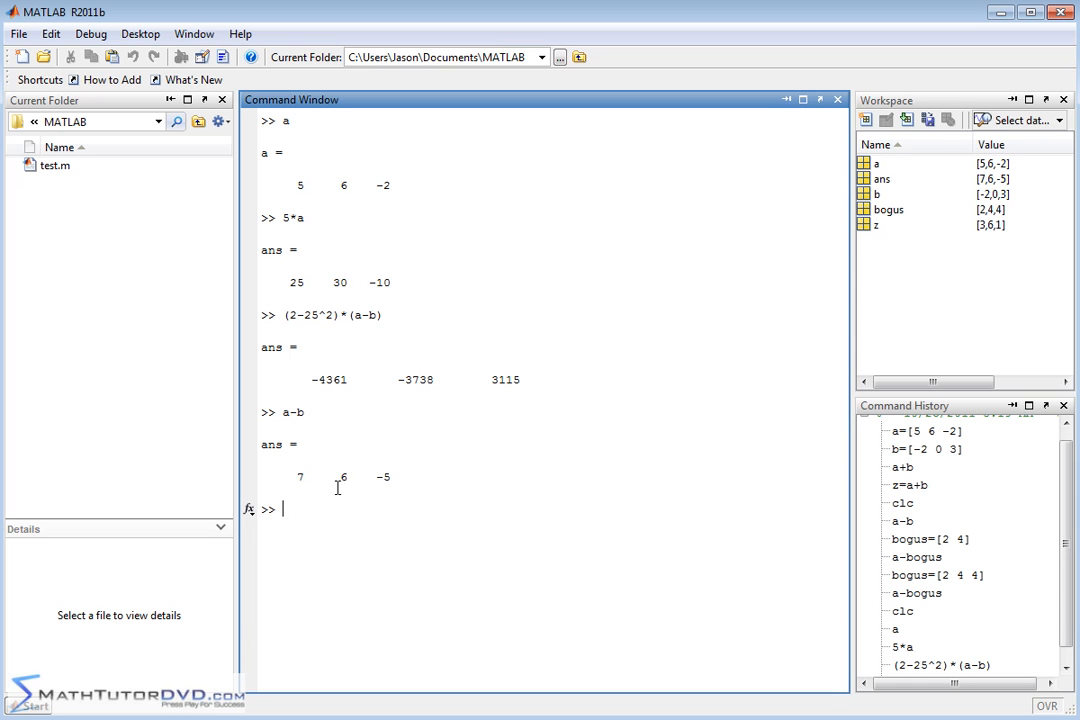
{"action": "mouse_move", "coordinate": [450, 544]}
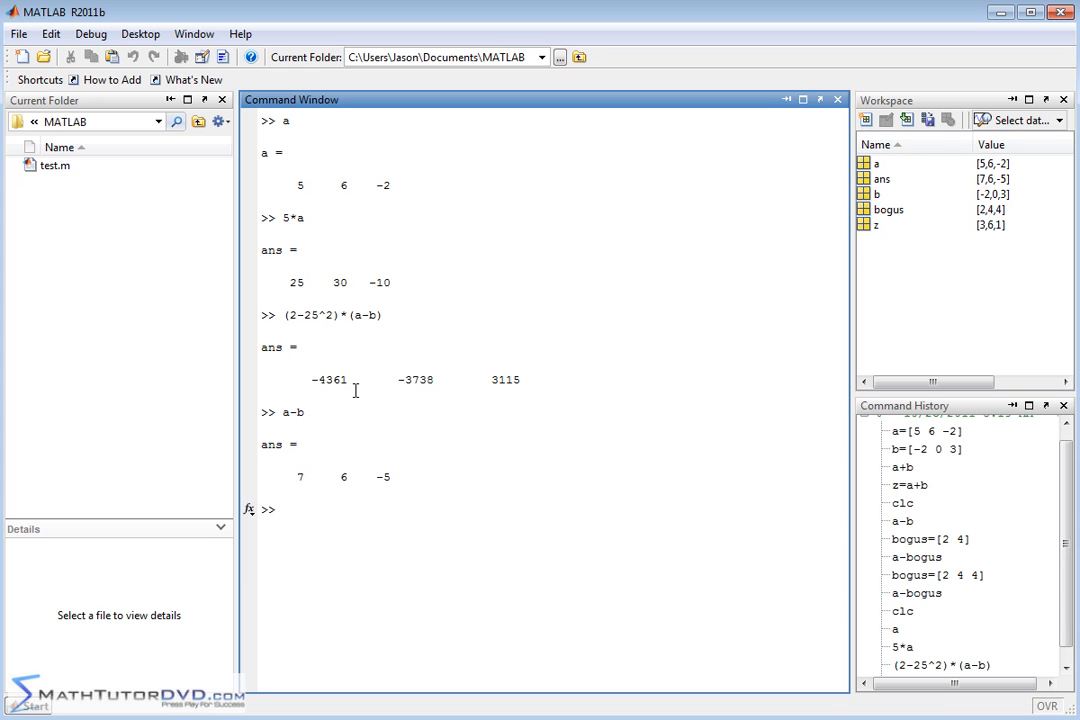
{"action": "mouse_move", "coordinate": [452, 286]}
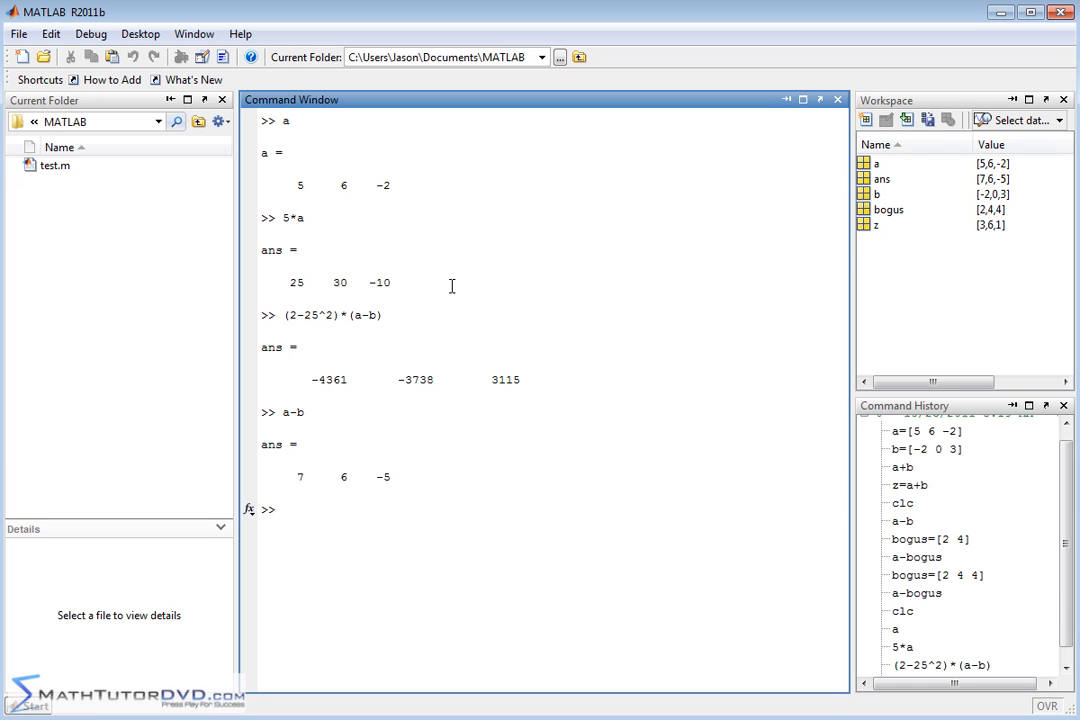
{"action": "mouse_move", "coordinate": [528, 284]}
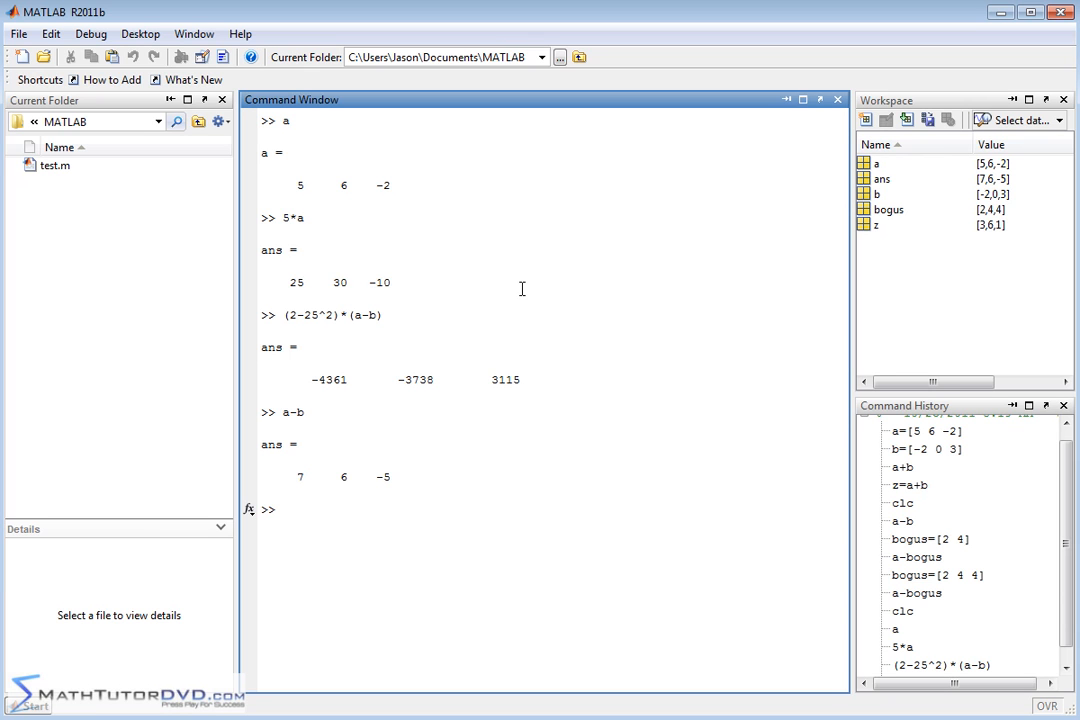
{"action": "mouse_move", "coordinate": [512, 218]}
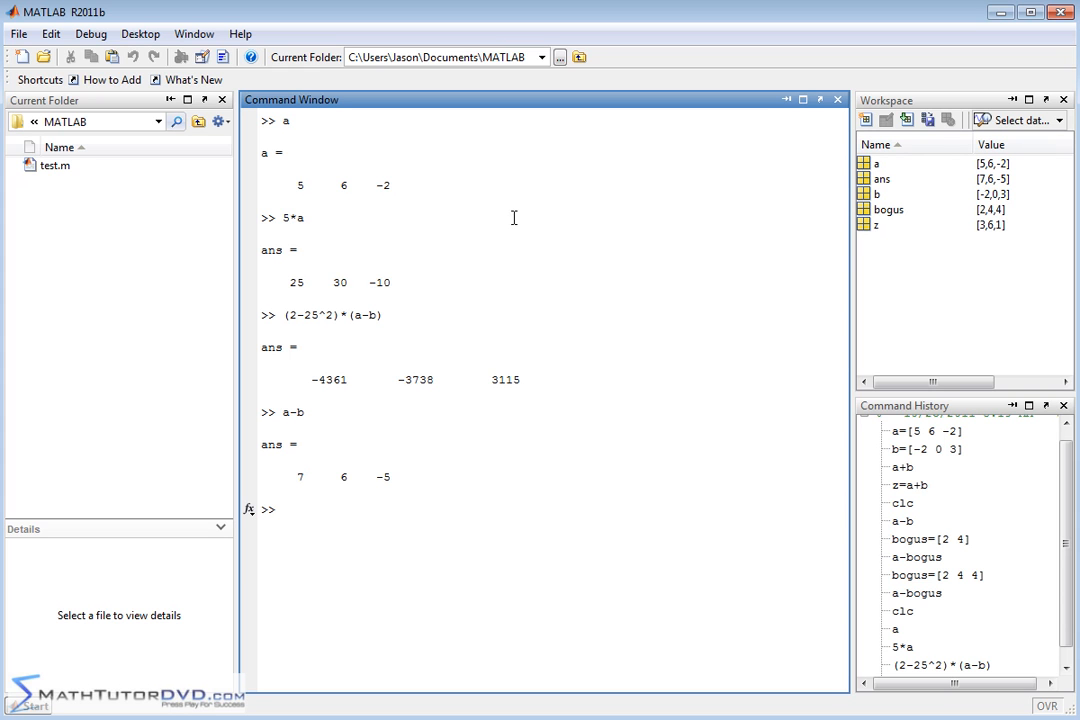